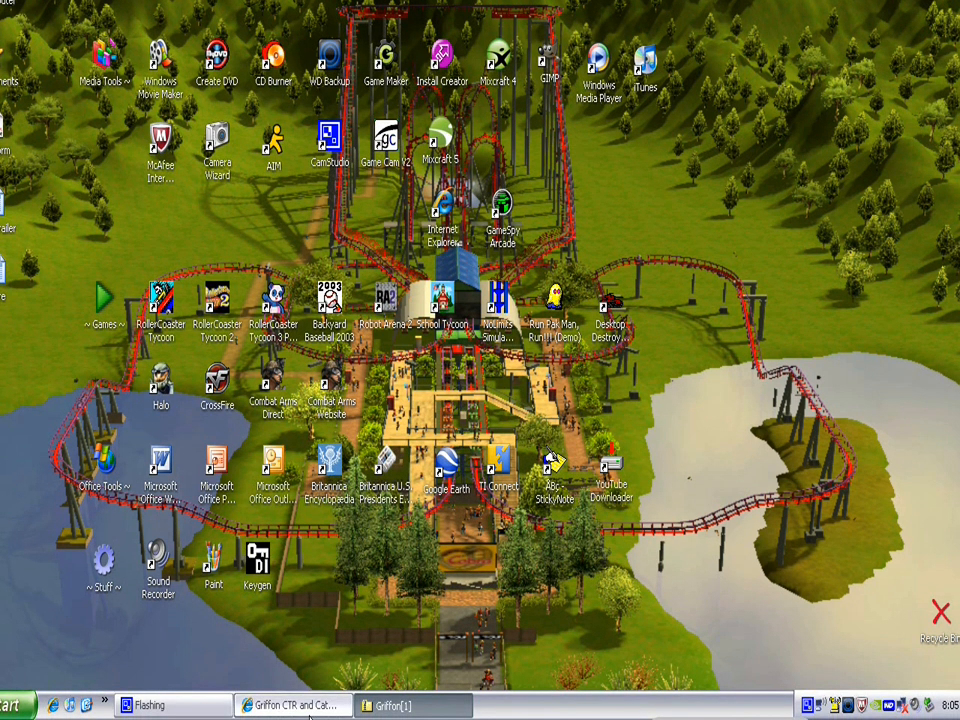
Step: Bring the RCTDataBase Griffon CTR and Catwalks browser window to the front
left_click(290, 705)
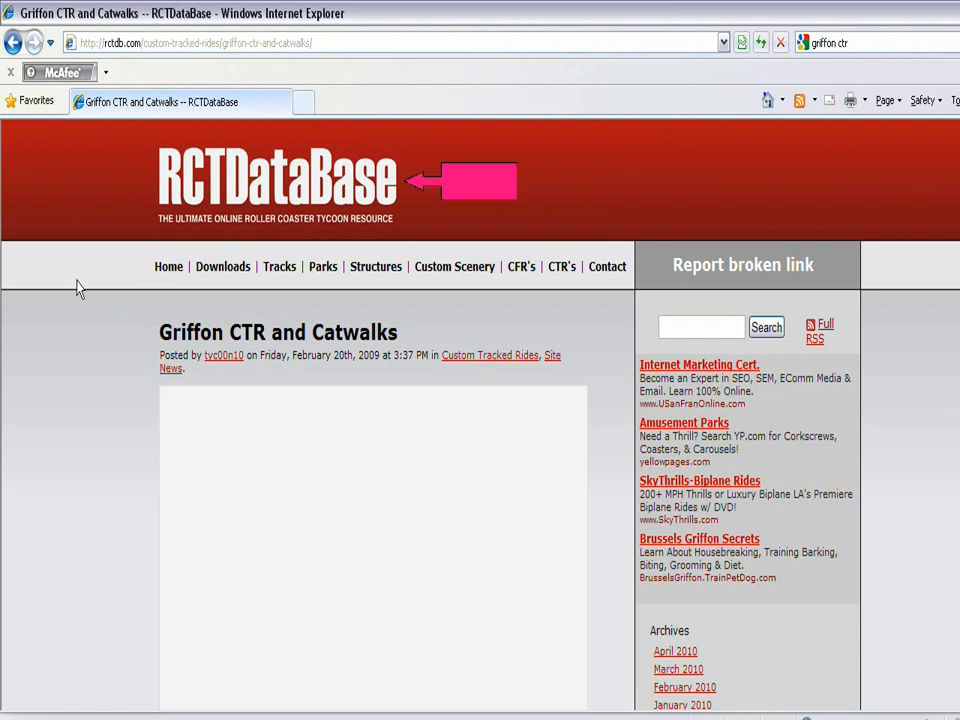
mouse_move(168, 253)
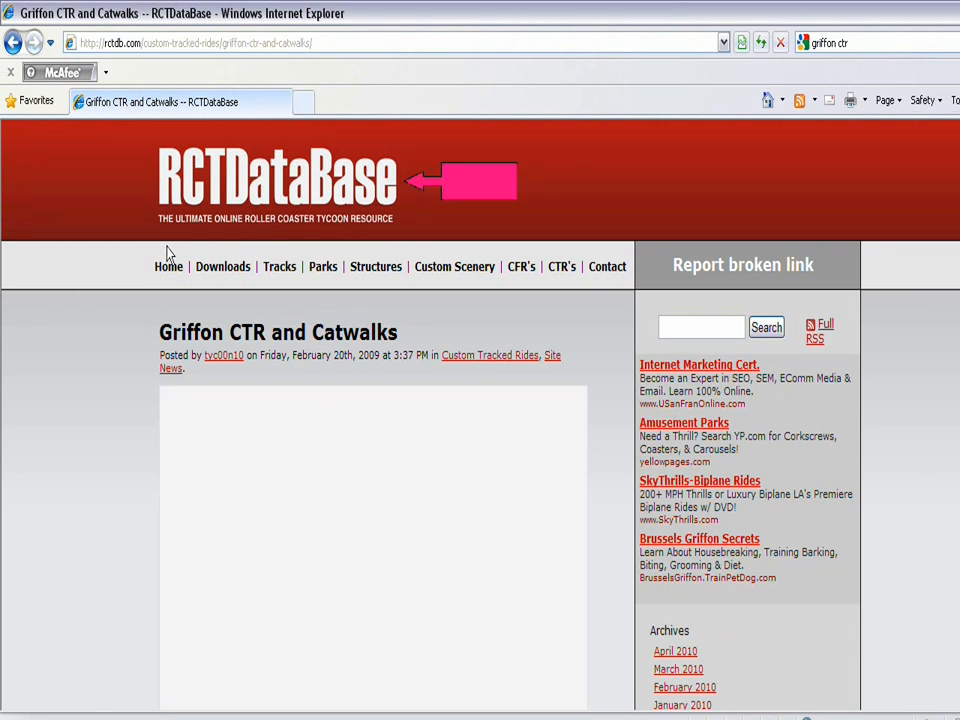
mouse_move(340, 249)
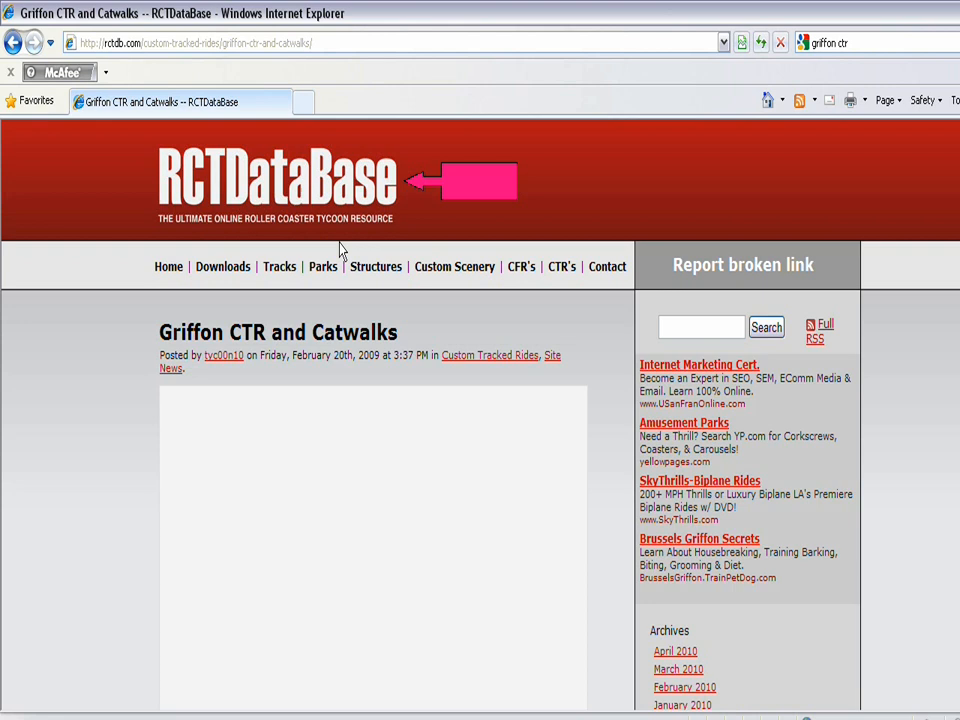
mouse_move(120, 428)
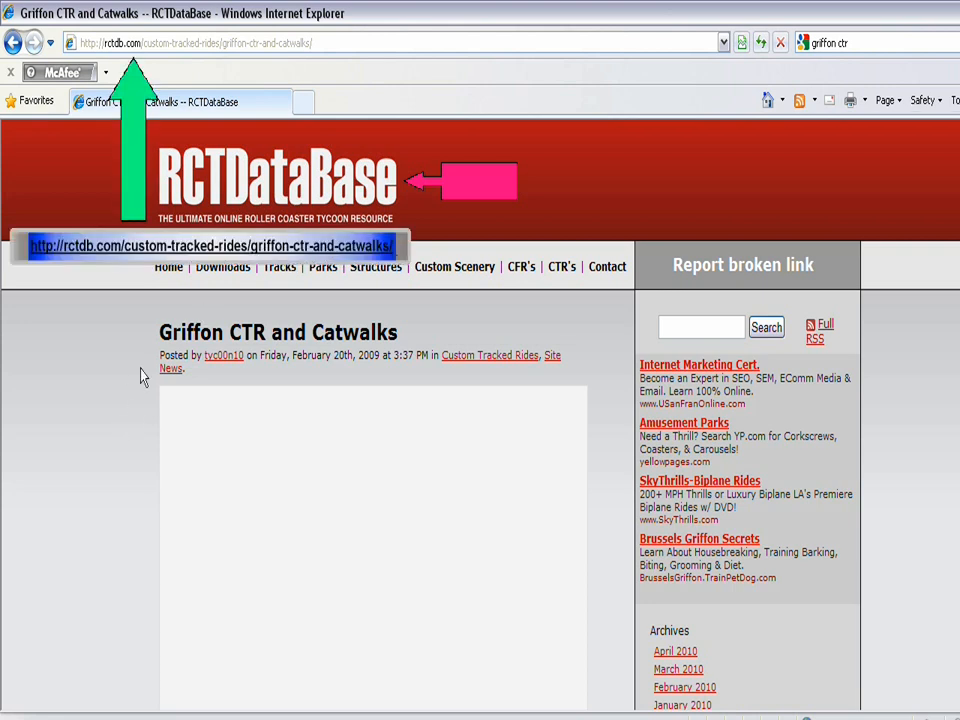
mouse_move(45, 277)
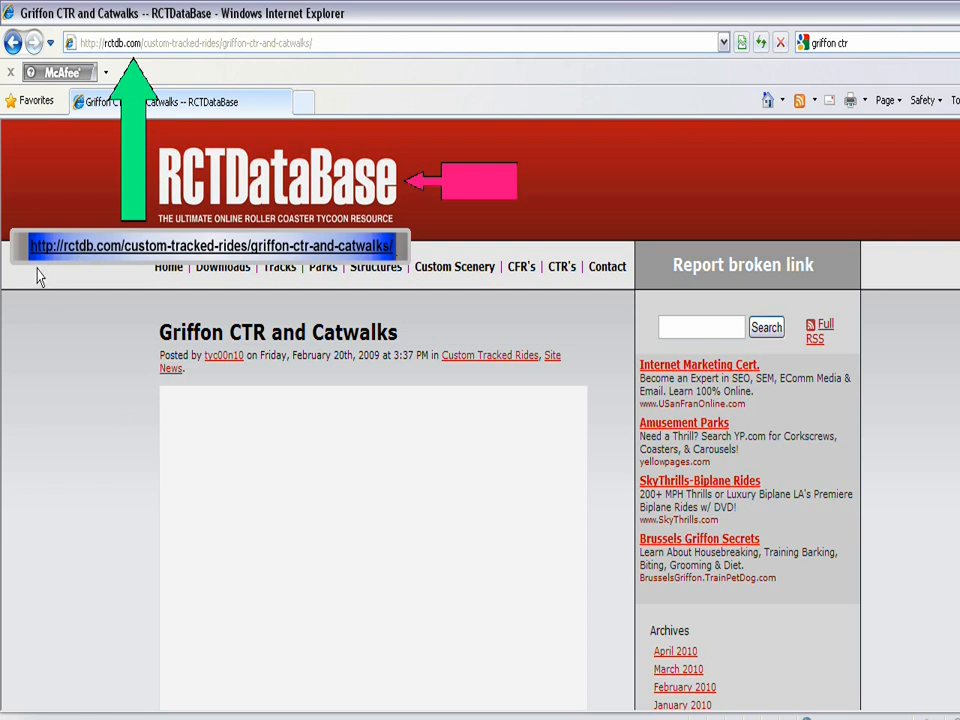
mouse_move(380, 281)
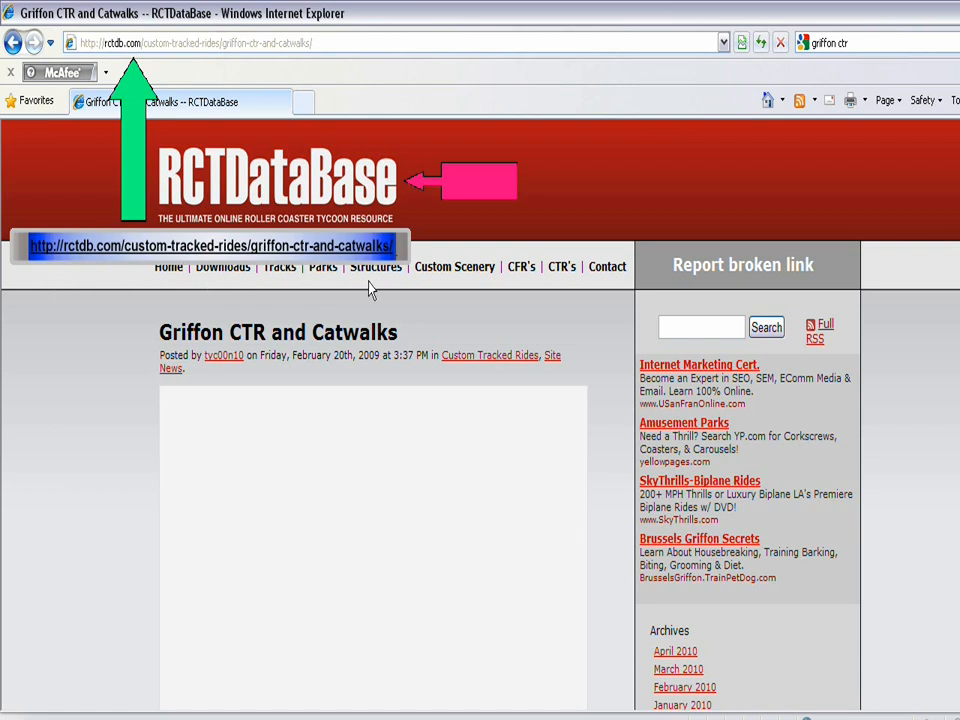
mouse_move(392, 287)
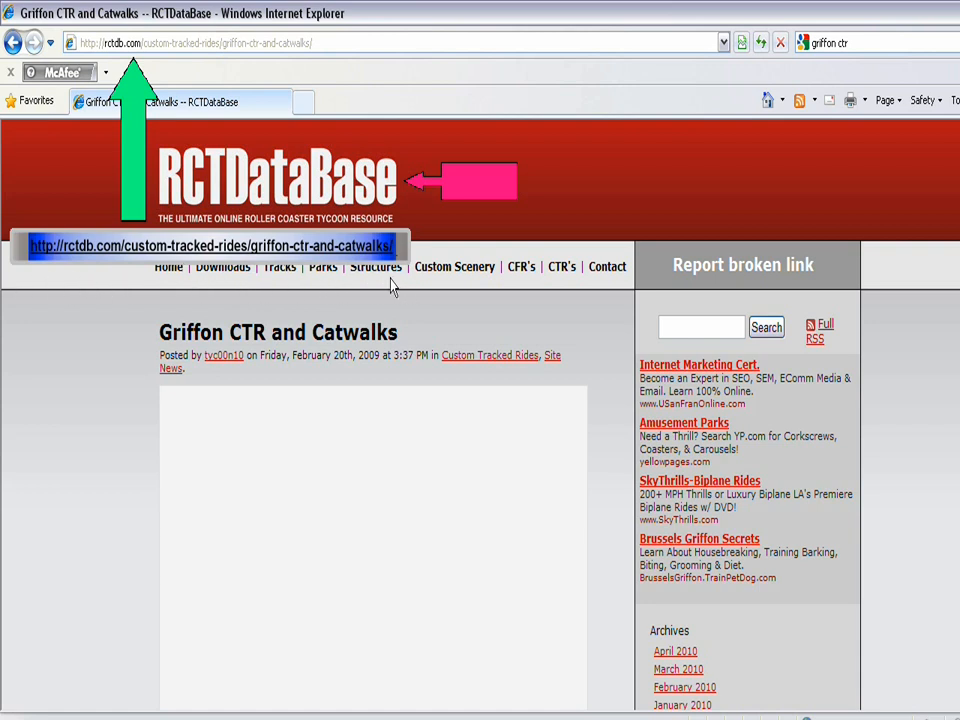
mouse_move(292, 293)
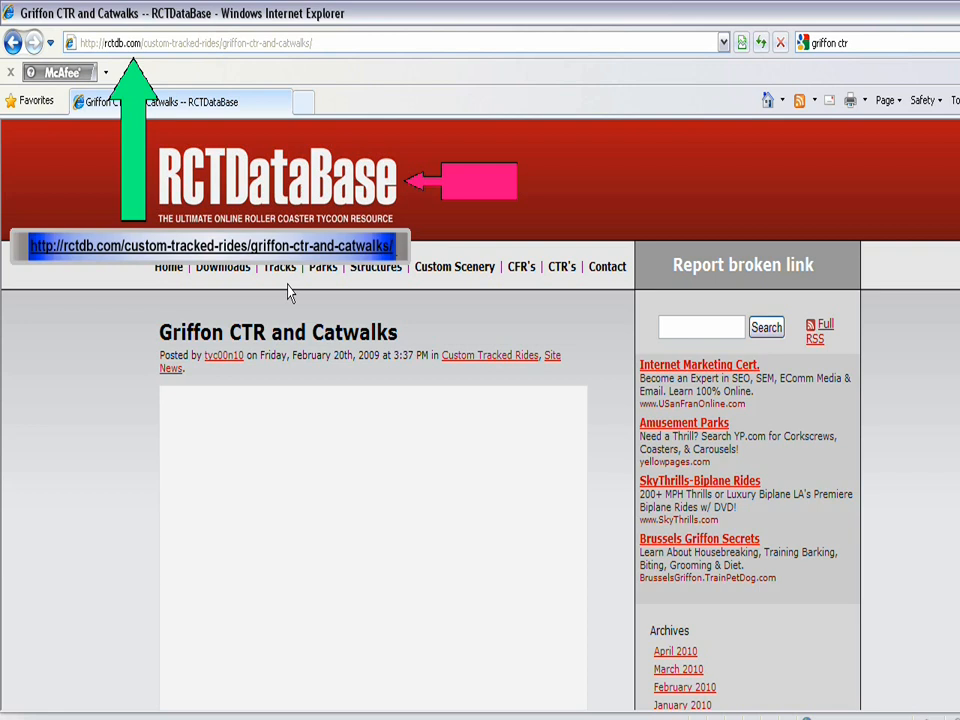
mouse_move(388, 298)
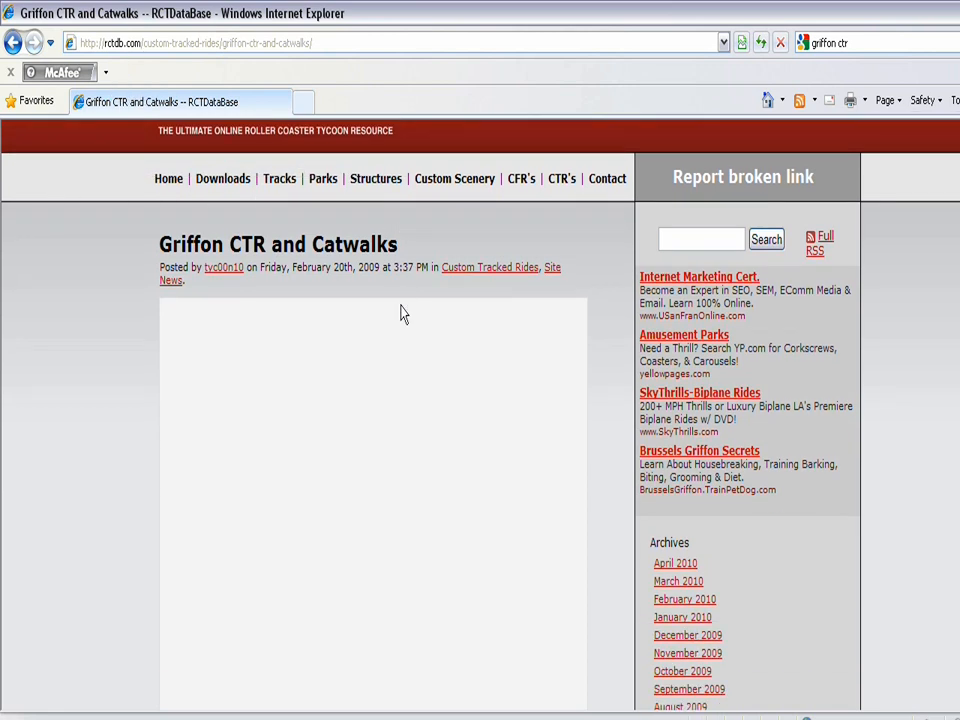
Step: Scroll to Access files and trigger the Griffon.zip download
scroll("down", 3)
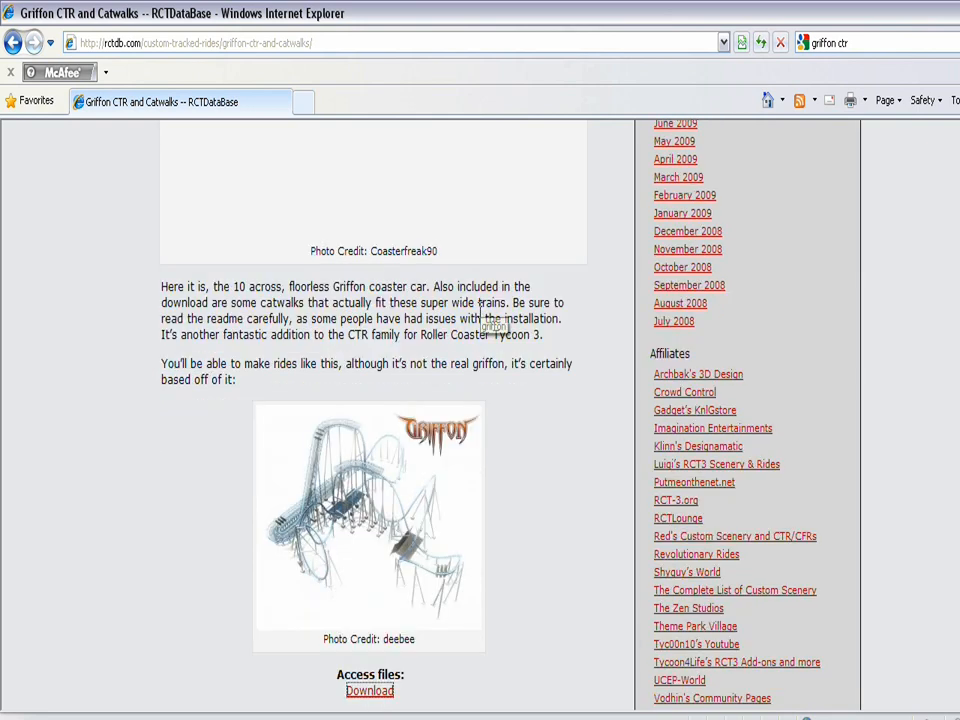
scroll("down", 3)
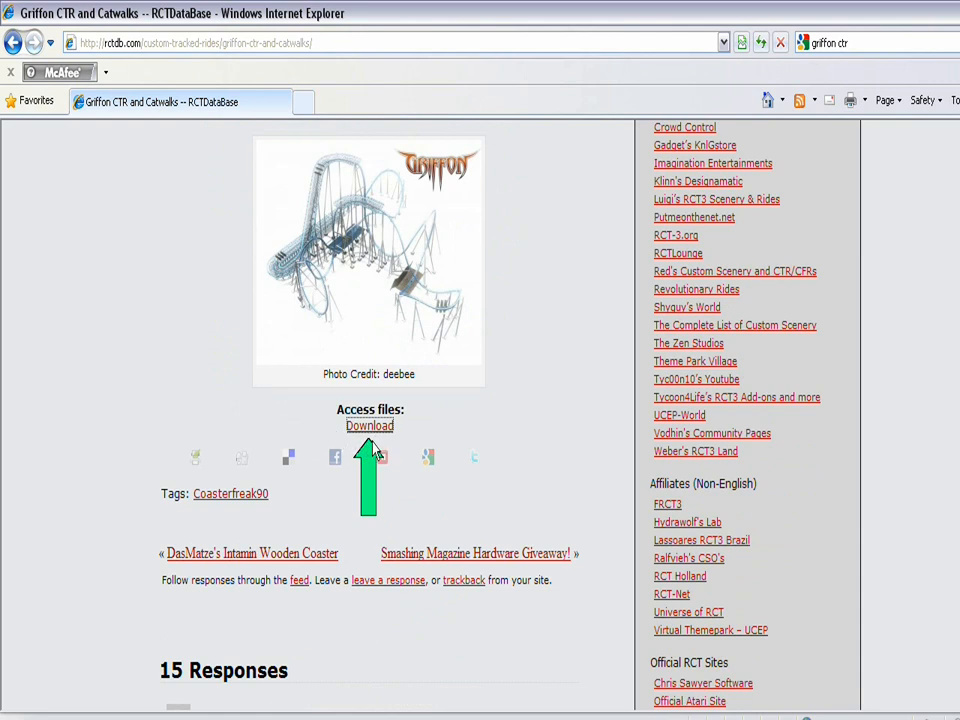
mouse_move(367, 440)
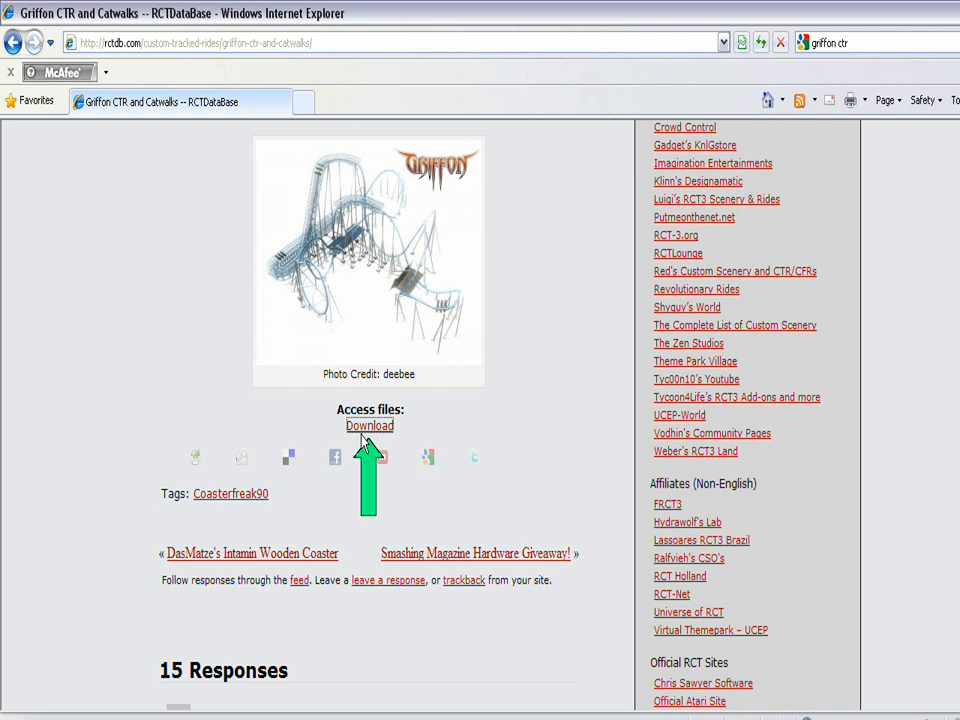
left_click(370, 425)
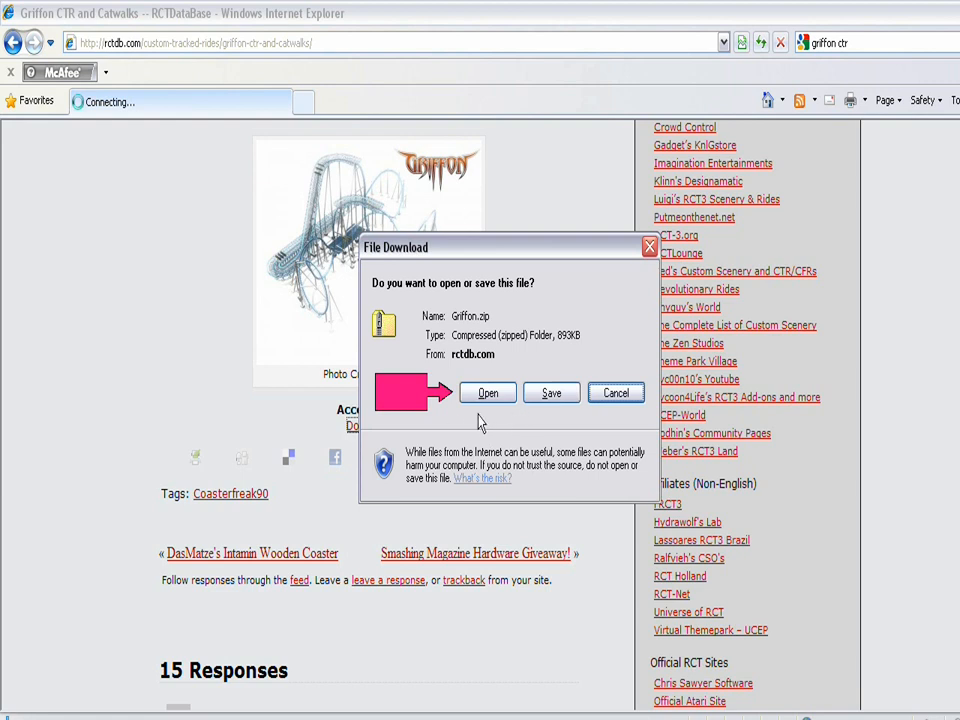
mouse_move(501, 415)
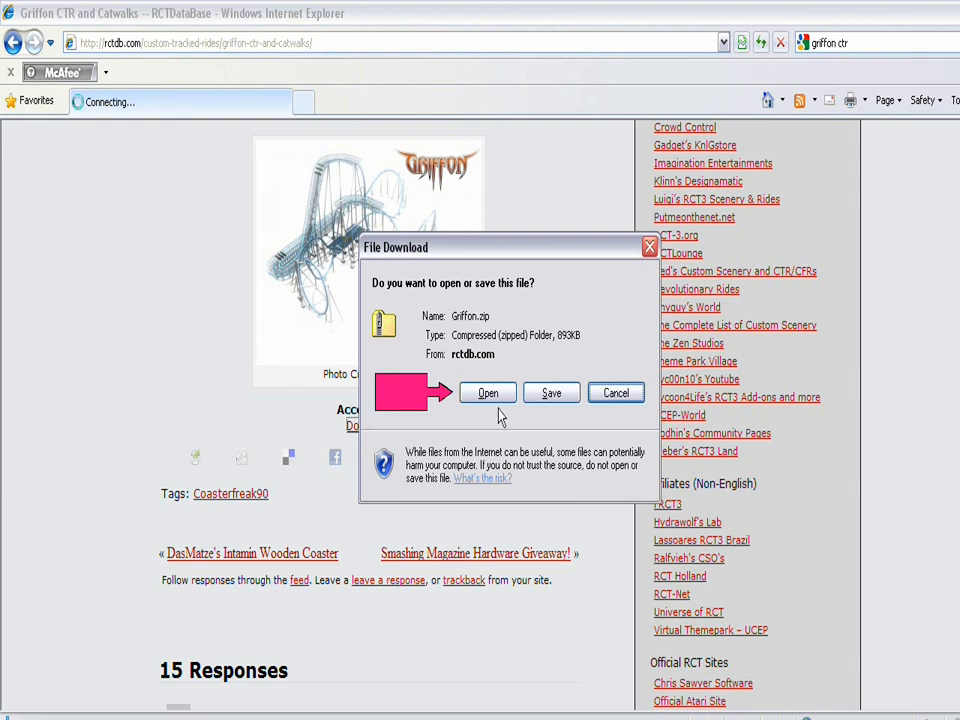
Step: Open Griffon.zip directly and select its Coaster folder
left_click(615, 392)
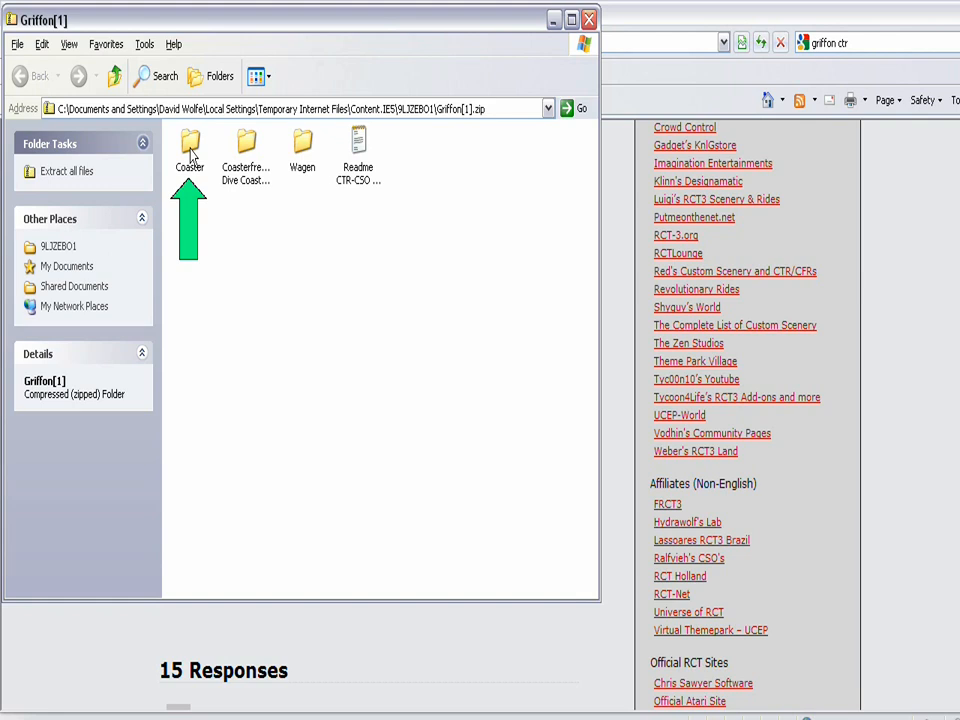
left_click(17, 44)
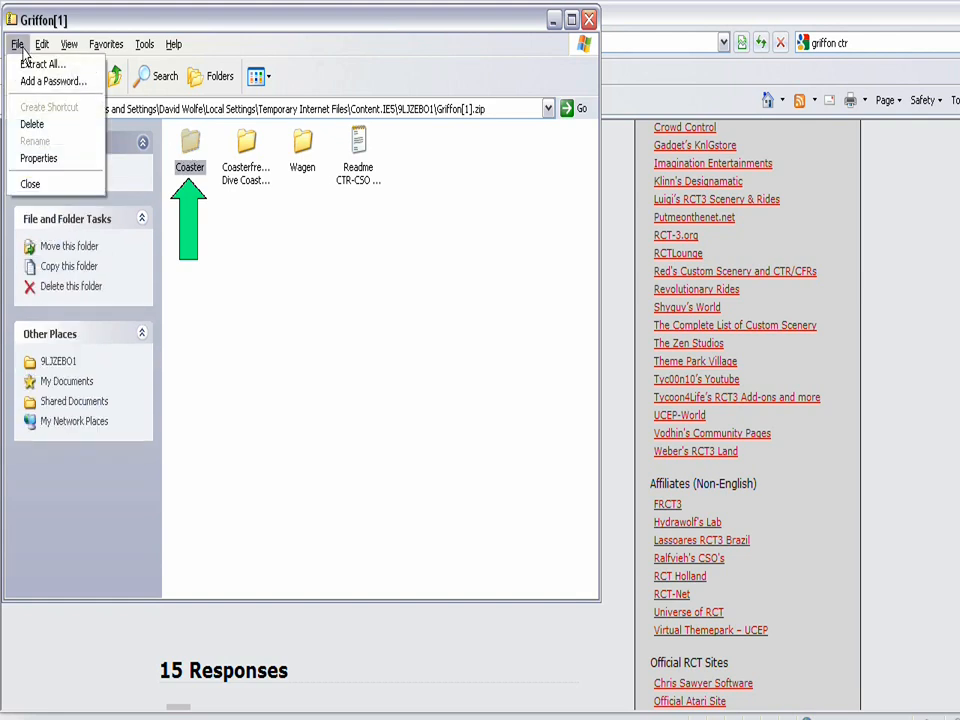
left_click(42, 43)
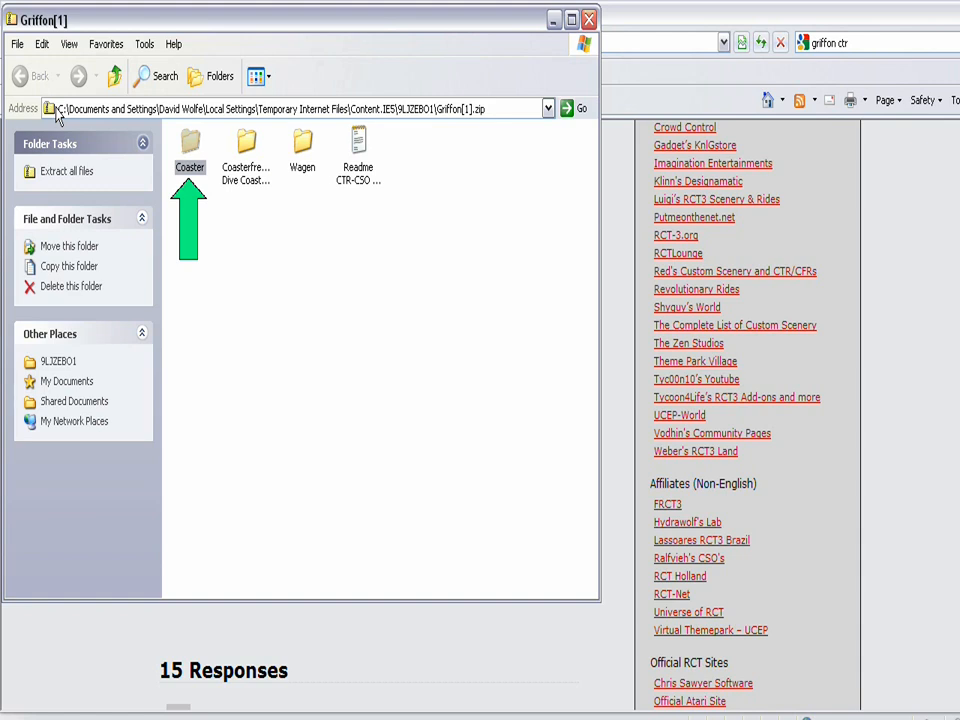
mouse_move(72, 500)
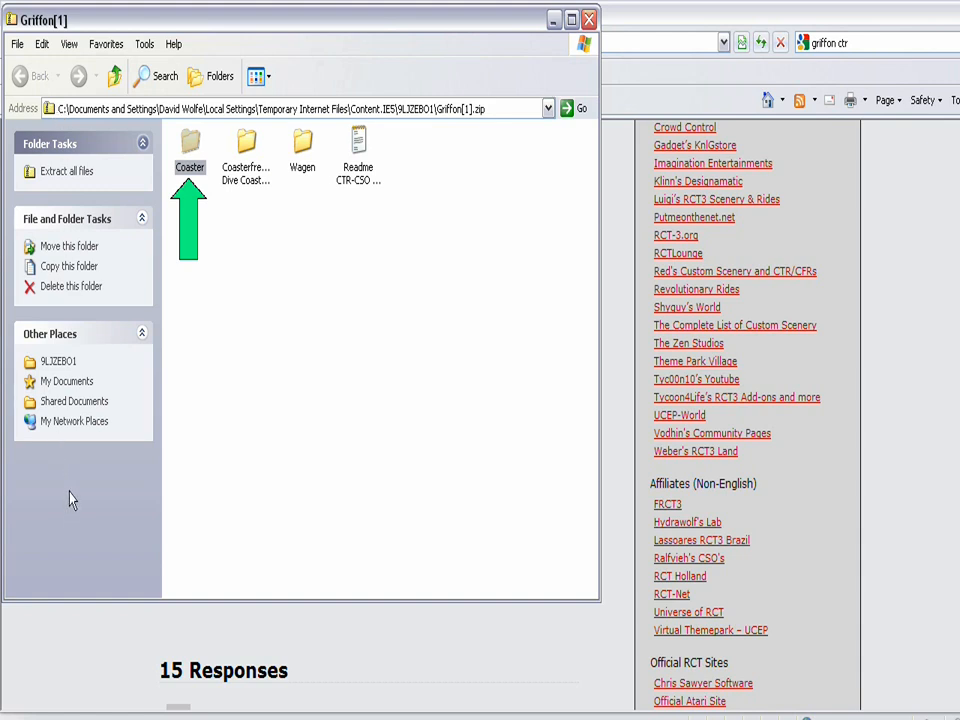
Step: From My Computer, open Program Files on Local Disk (C:)
left_click(35, 705)
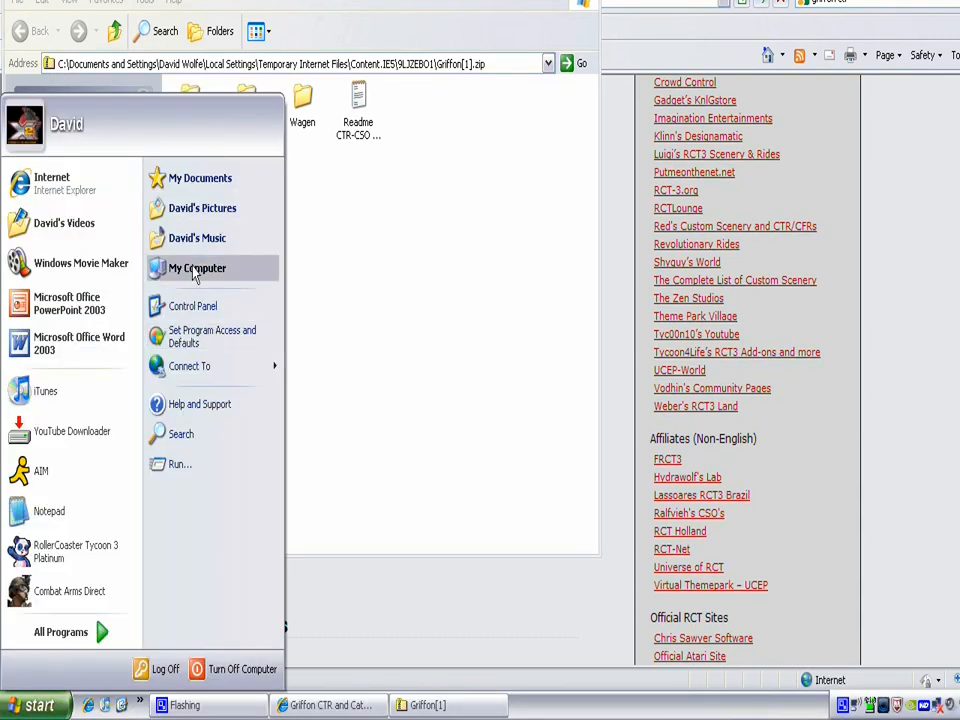
mouse_move(197, 268)
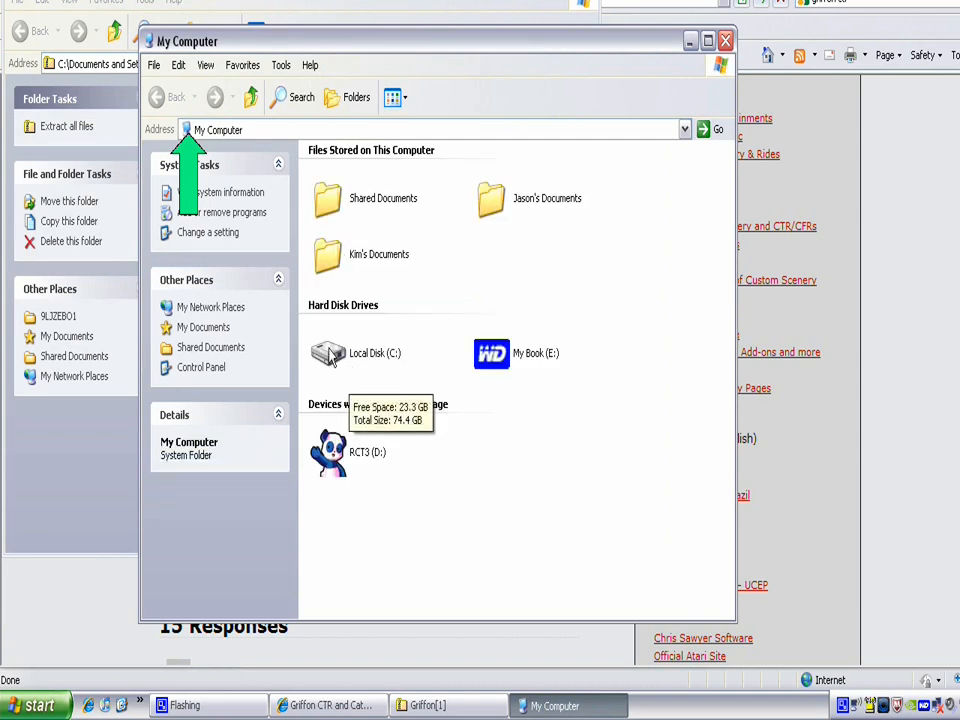
double_click(330, 353)
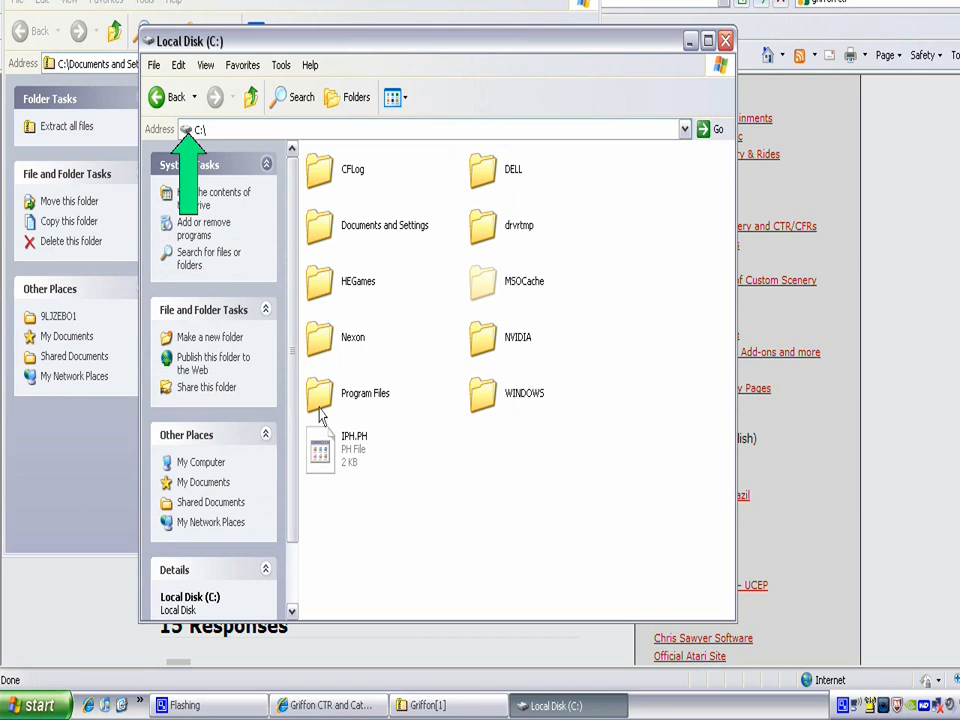
left_click(365, 393)
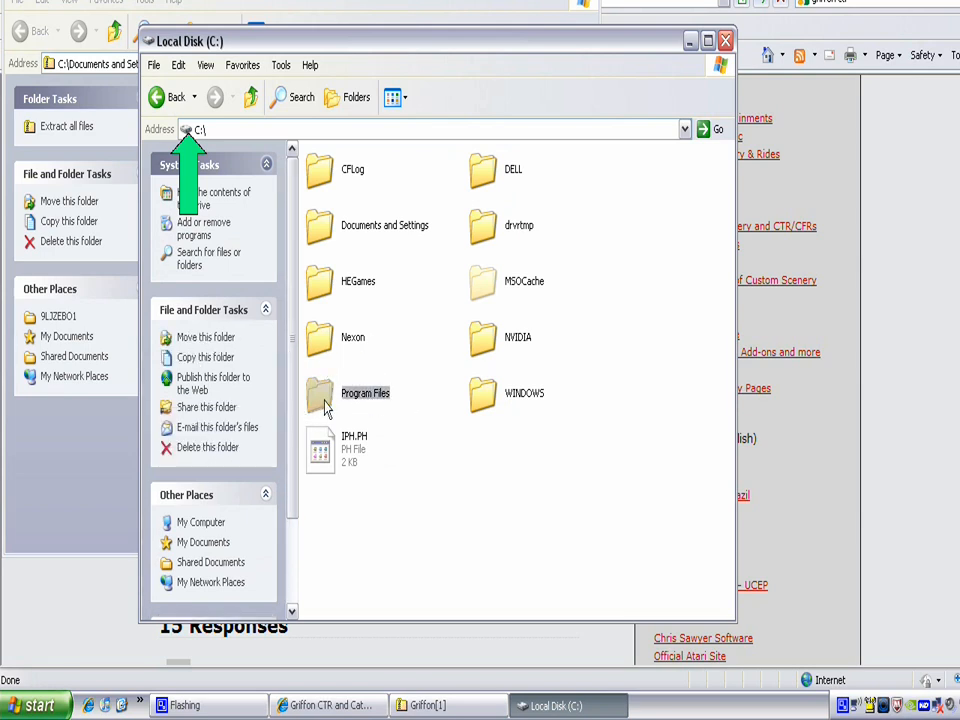
double_click(365, 392)
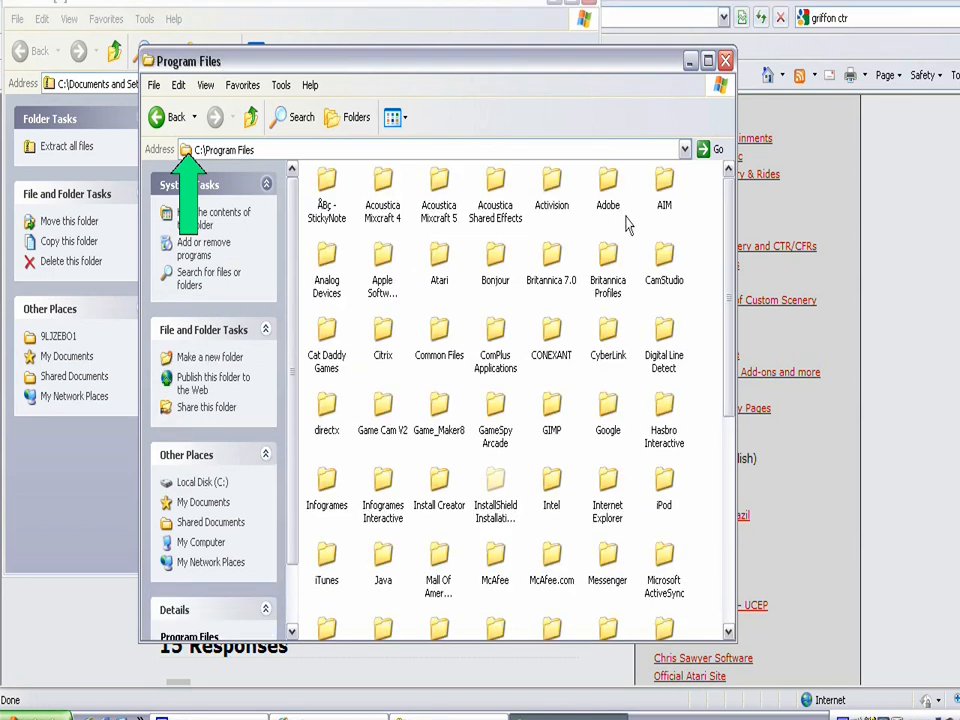
Step: Open the Atari folder, then select the RollerCoaster Tycoon 3 Platinum tracks folder
left_click(438, 260)
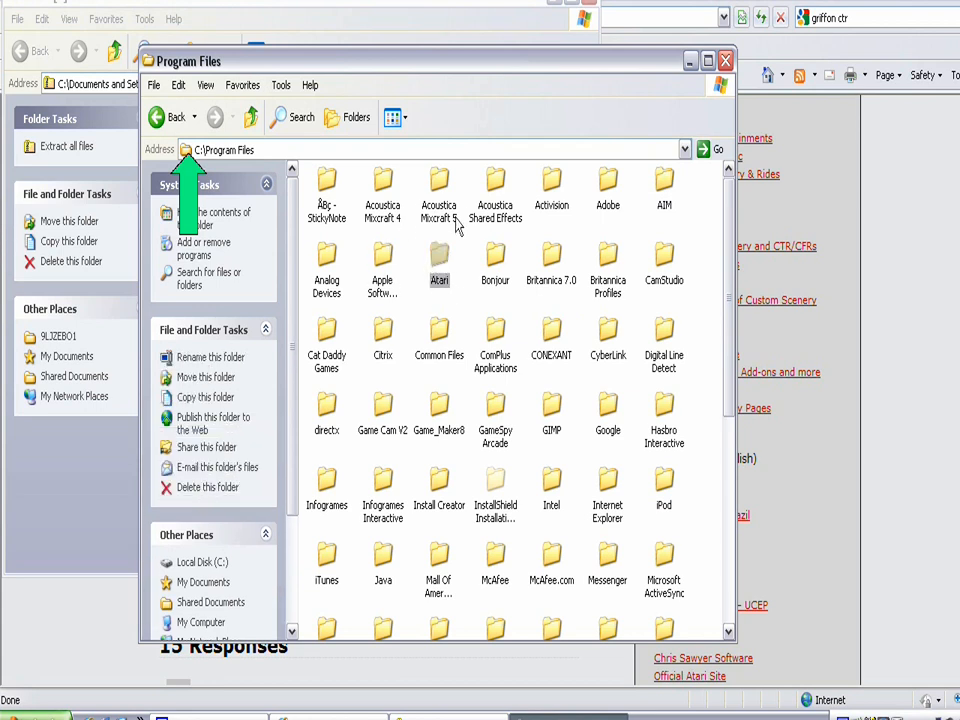
double_click(438, 255)
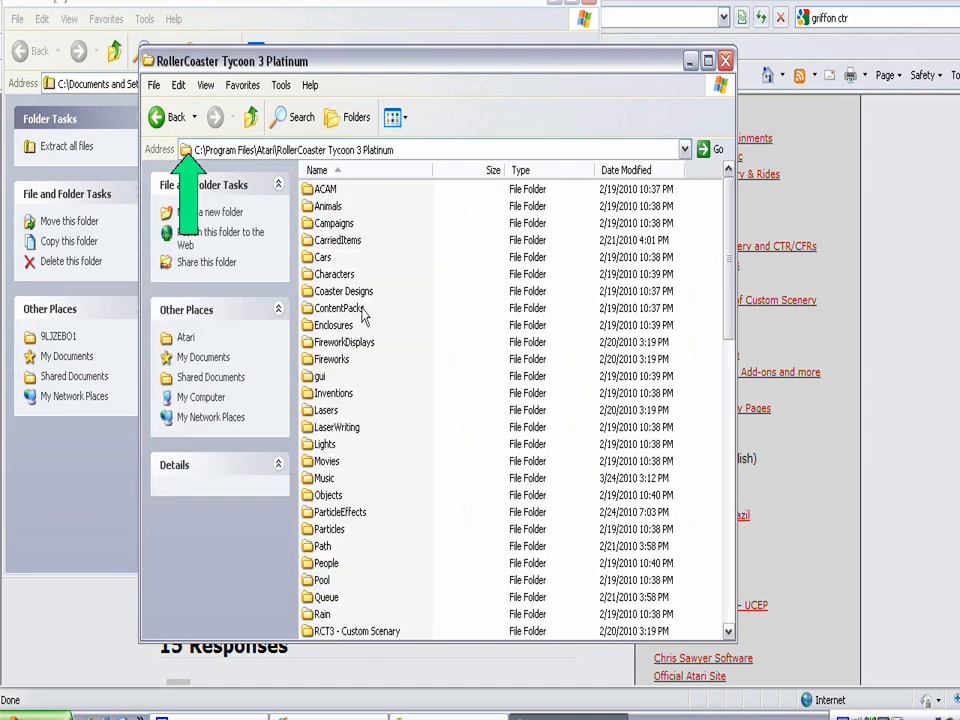
scroll("down", 3)
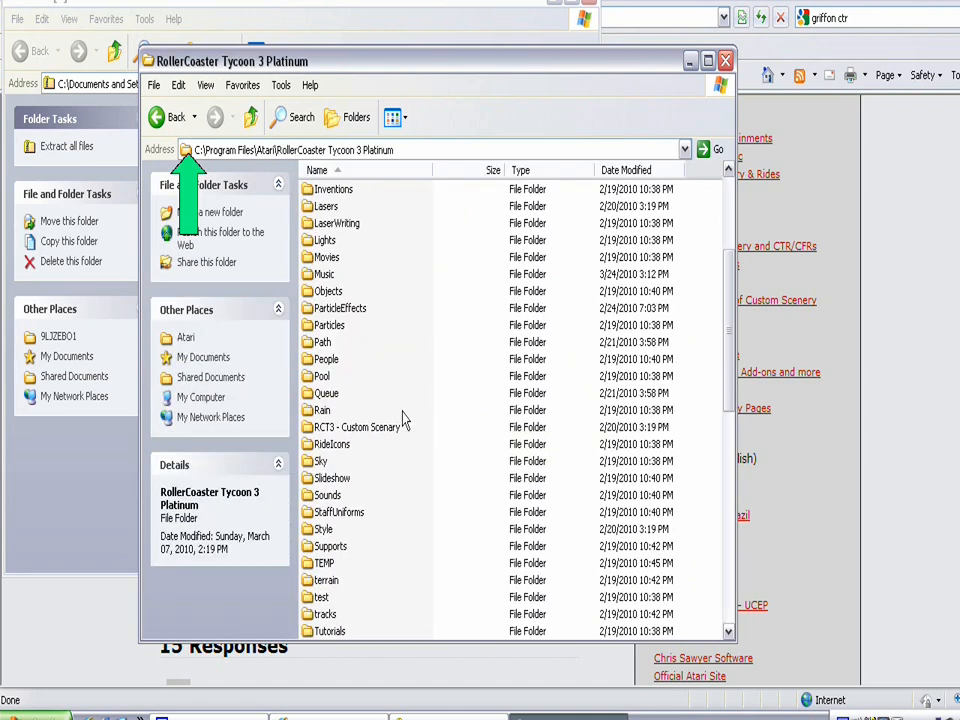
scroll("down", 3)
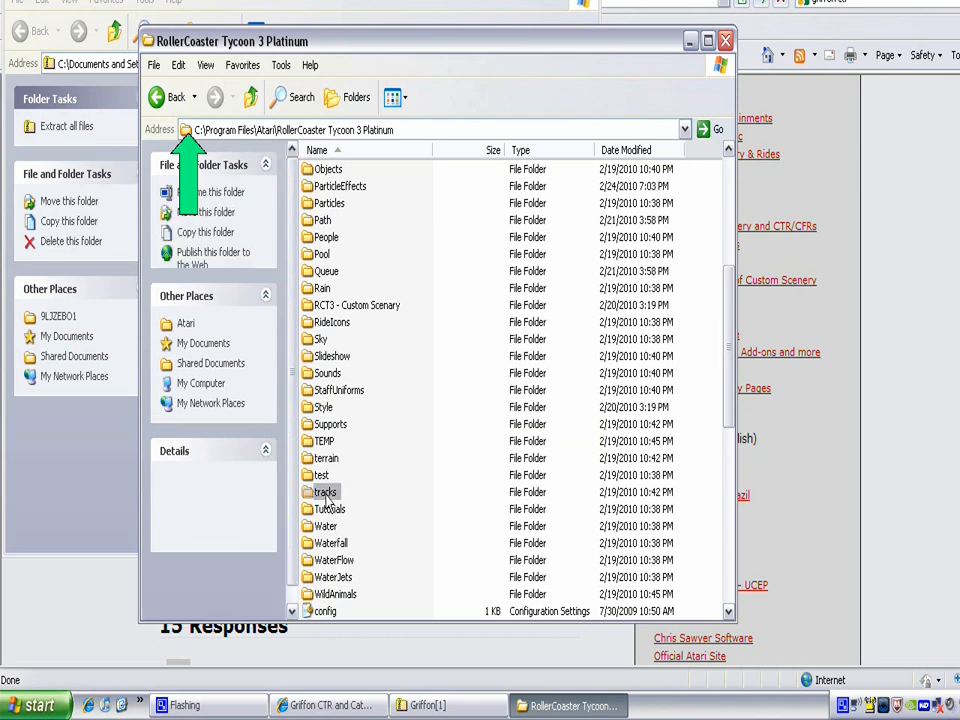
left_click(324, 491)
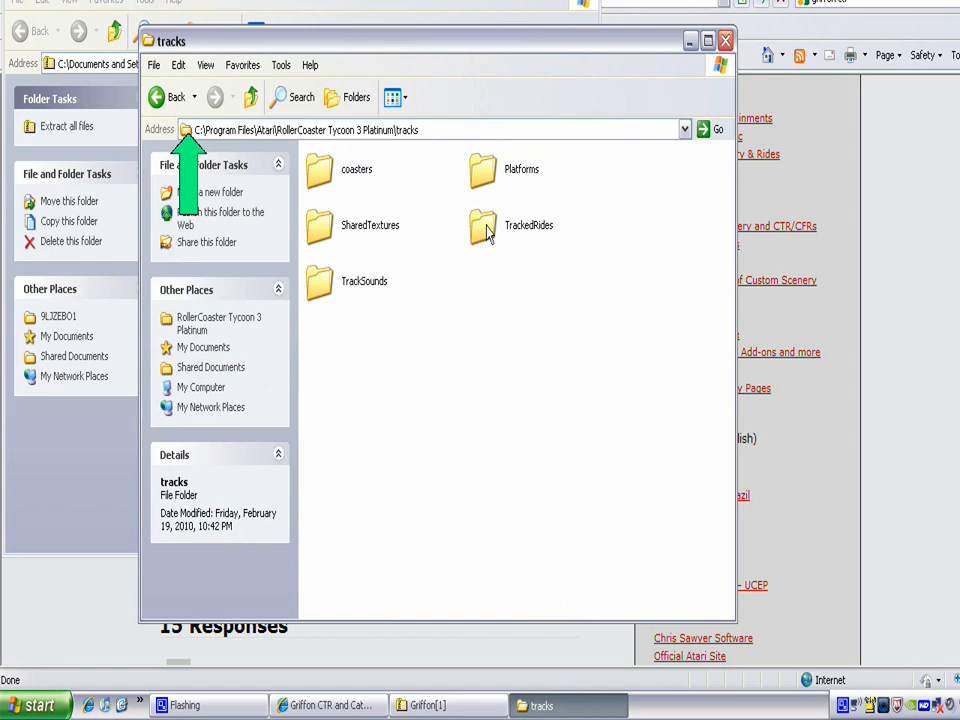
mouse_move(482, 225)
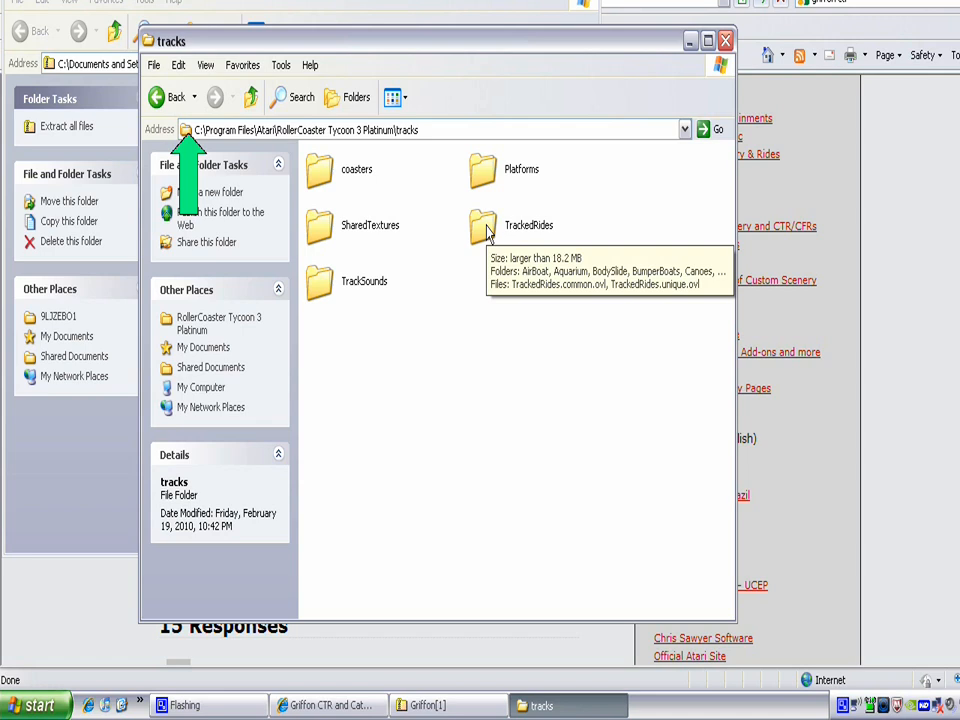
Step: Open TrackedRides, browse its ride folders, and return to the Griffon archive
double_click(528, 225)
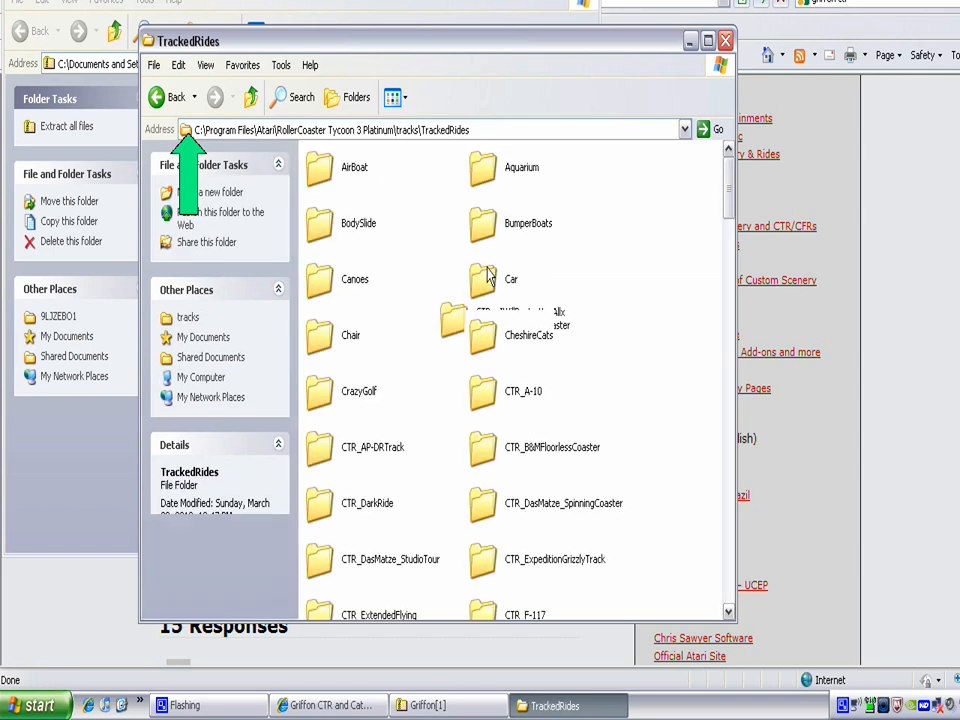
mouse_move(418, 225)
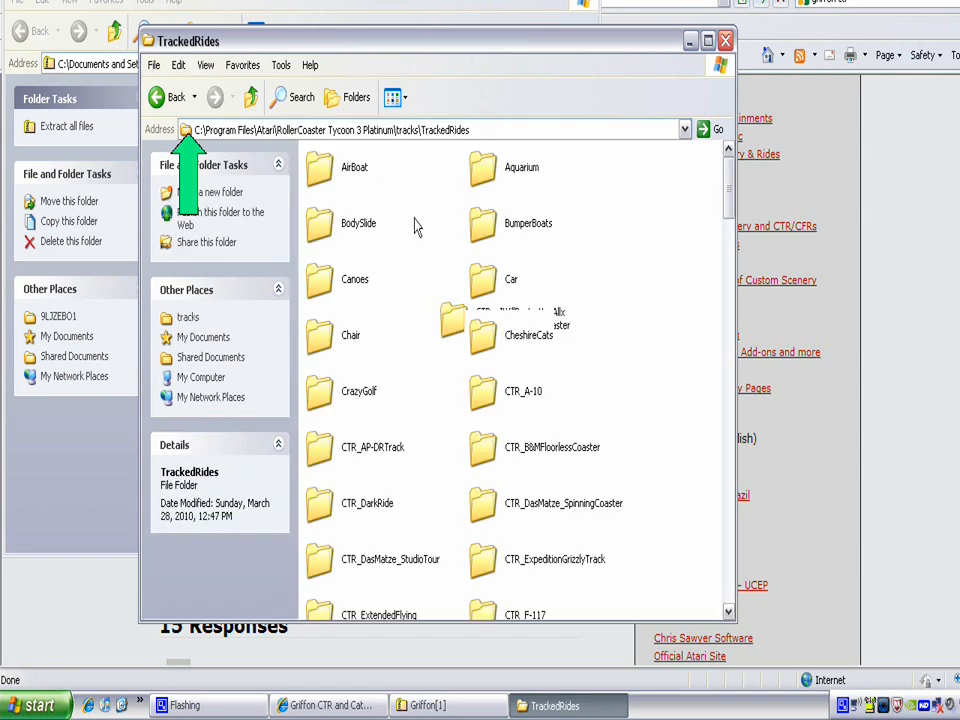
left_click(178, 110)
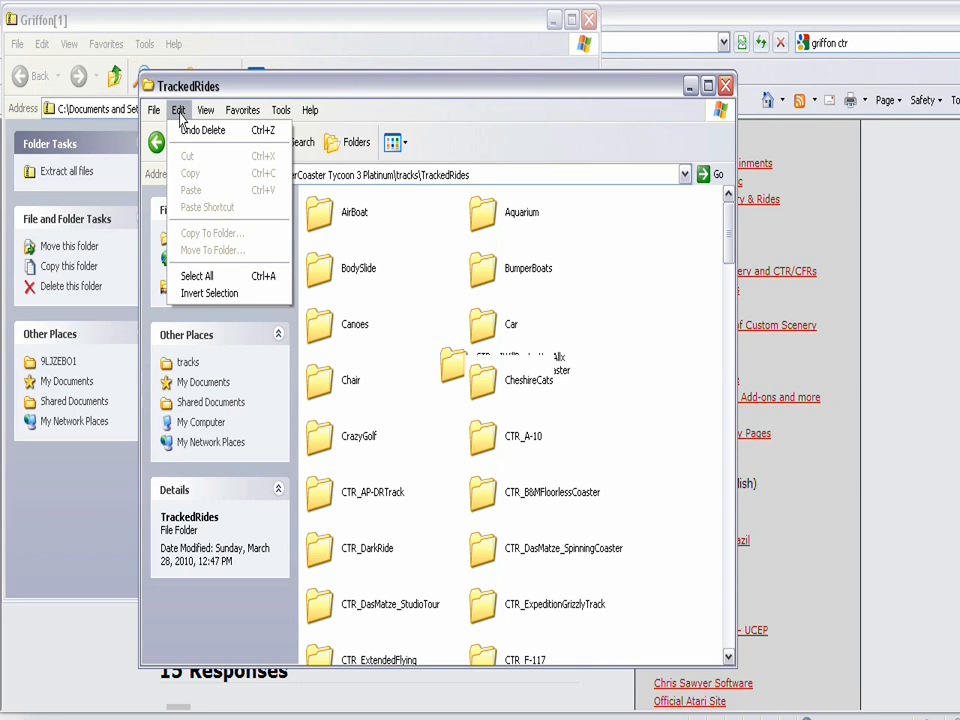
mouse_move(237, 204)
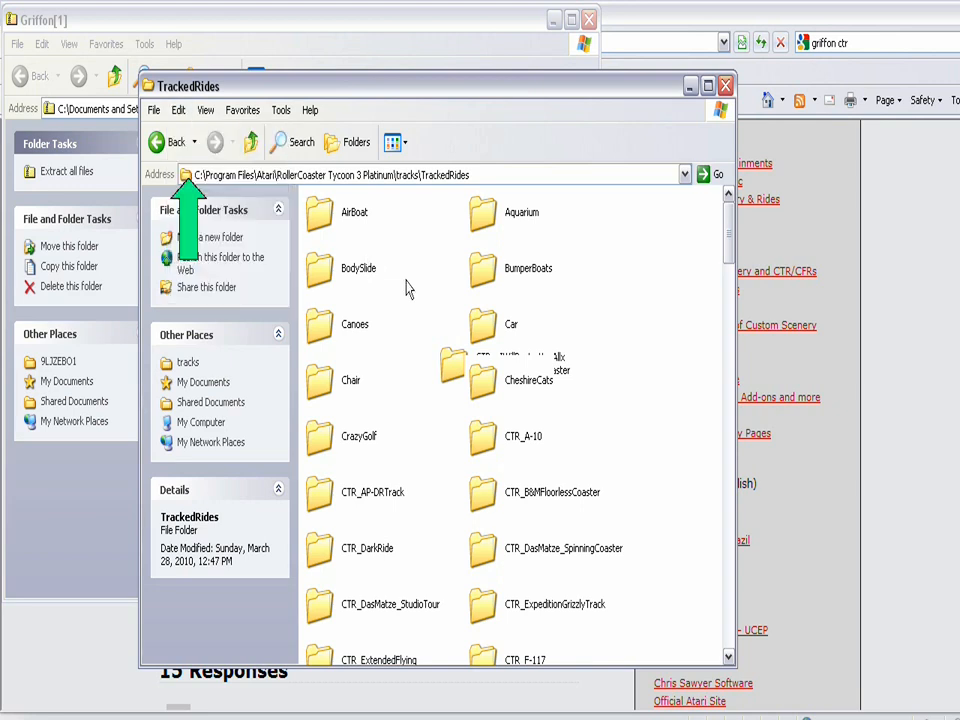
right_click(410, 290)
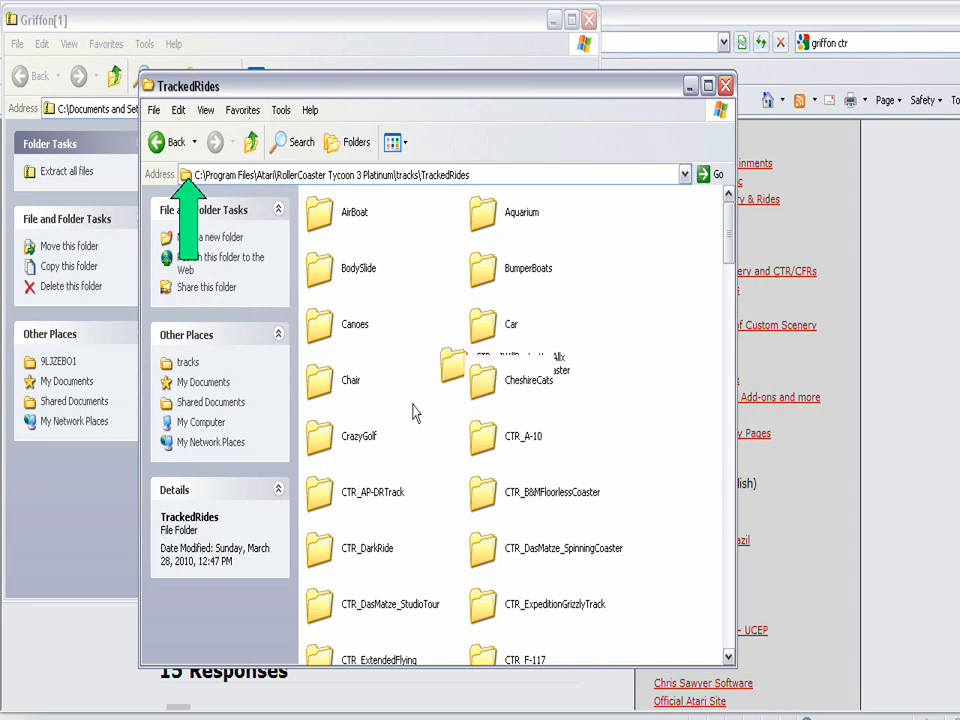
scroll("down", 3)
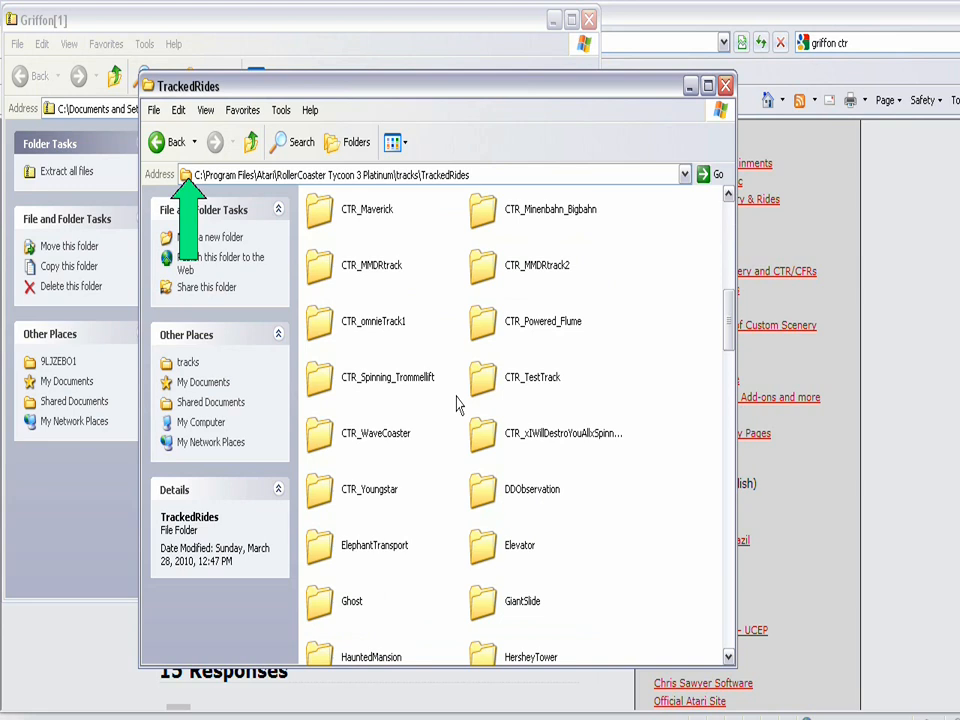
scroll("down", 3)
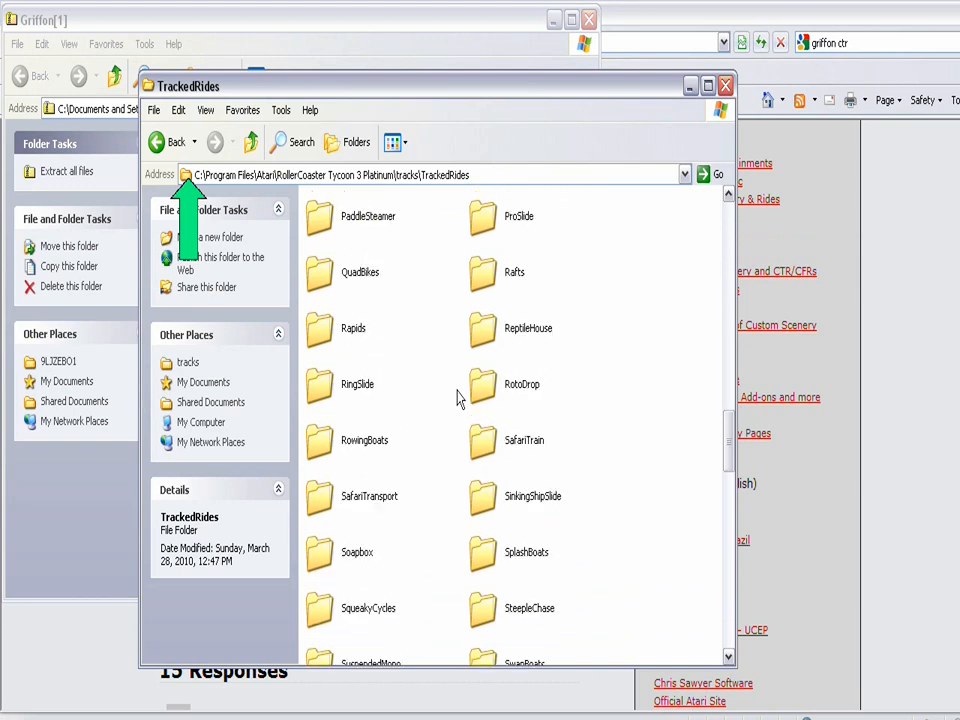
scroll("up", 3)
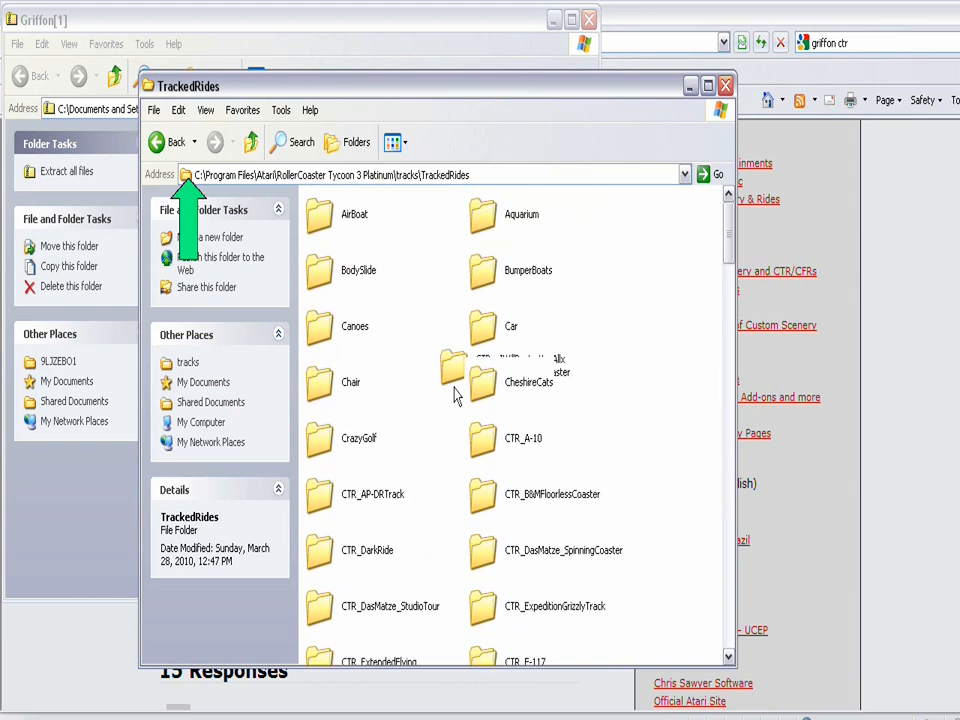
left_click(724, 86)
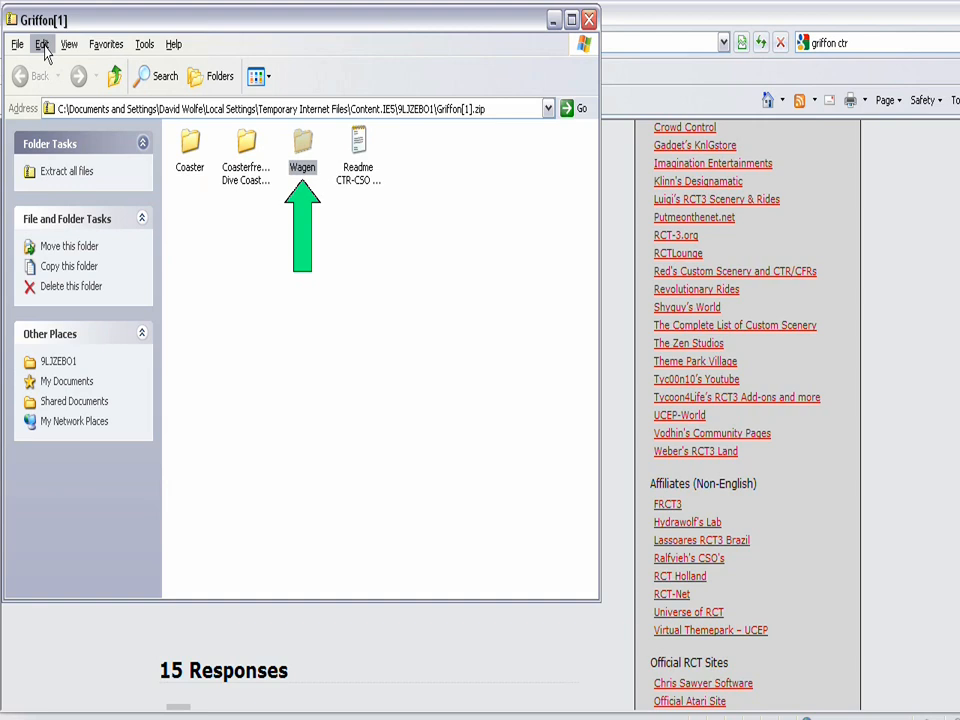
Step: Copy the Wagen car folder from the Griffon[1] archive
left_click(42, 44)
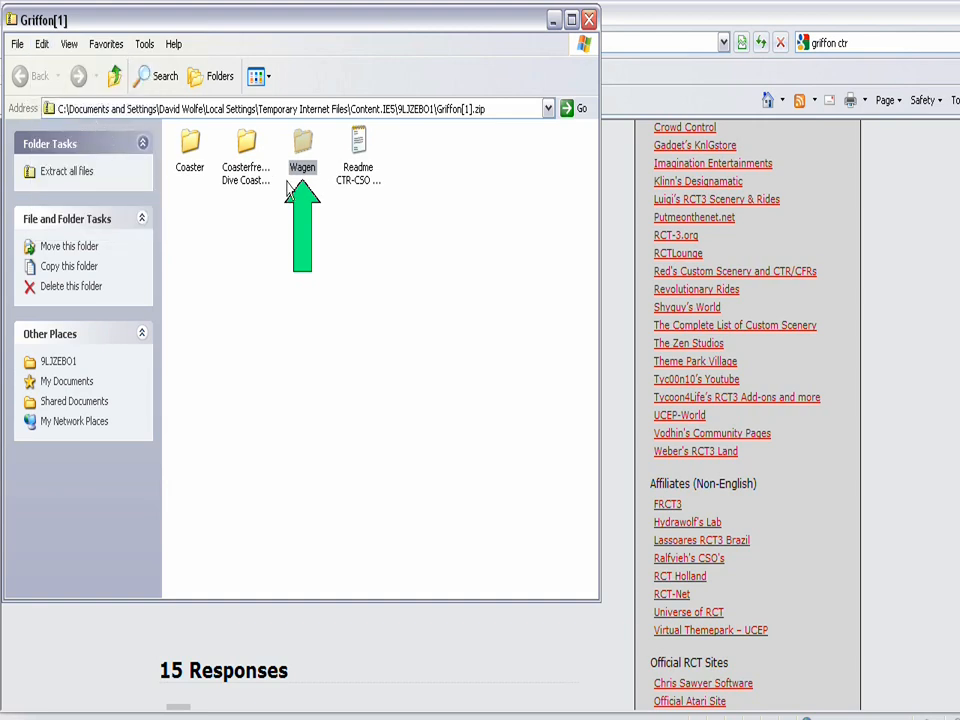
mouse_move(313, 283)
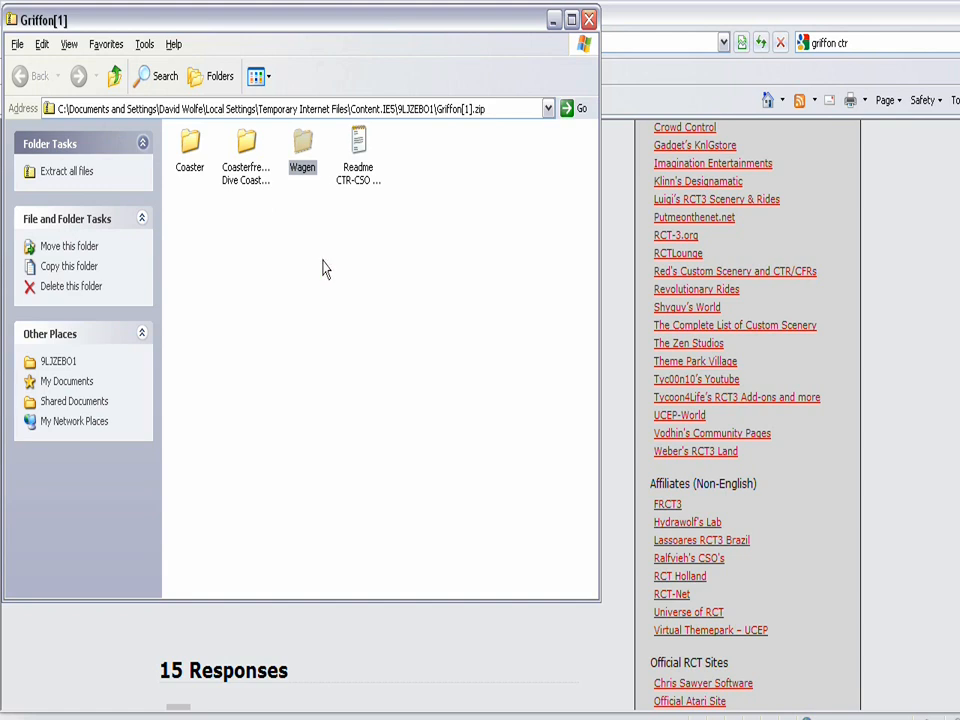
Step: Navigate to C:\Program Files\Atari\RollerCoaster Tycoon 3 Platinum\Cars and select TrackedRideCars
left_click(30, 704)
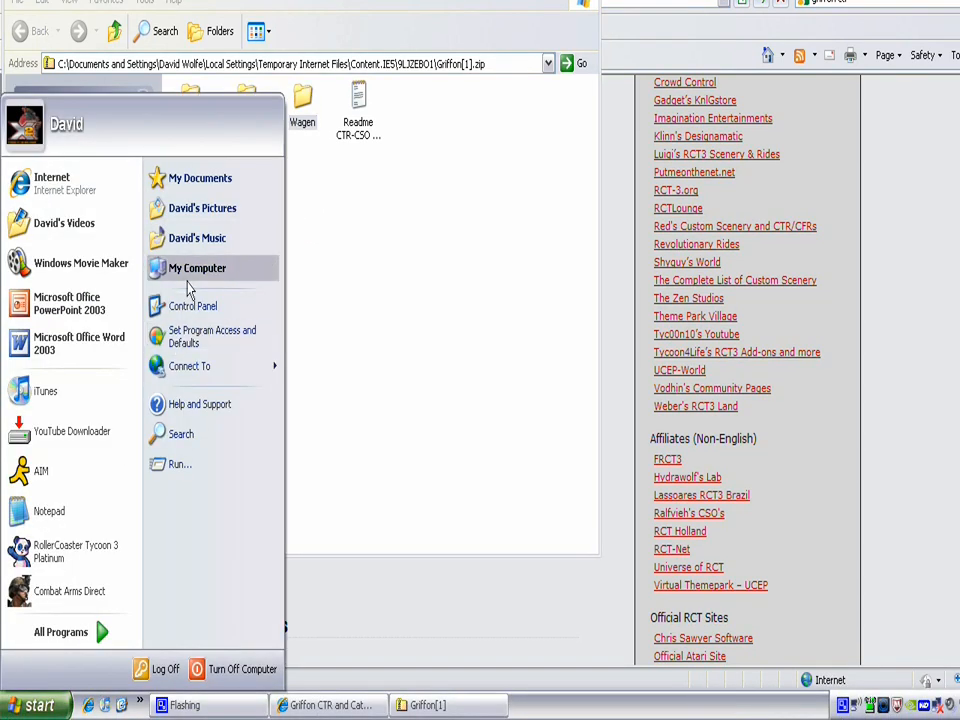
left_click(197, 268)
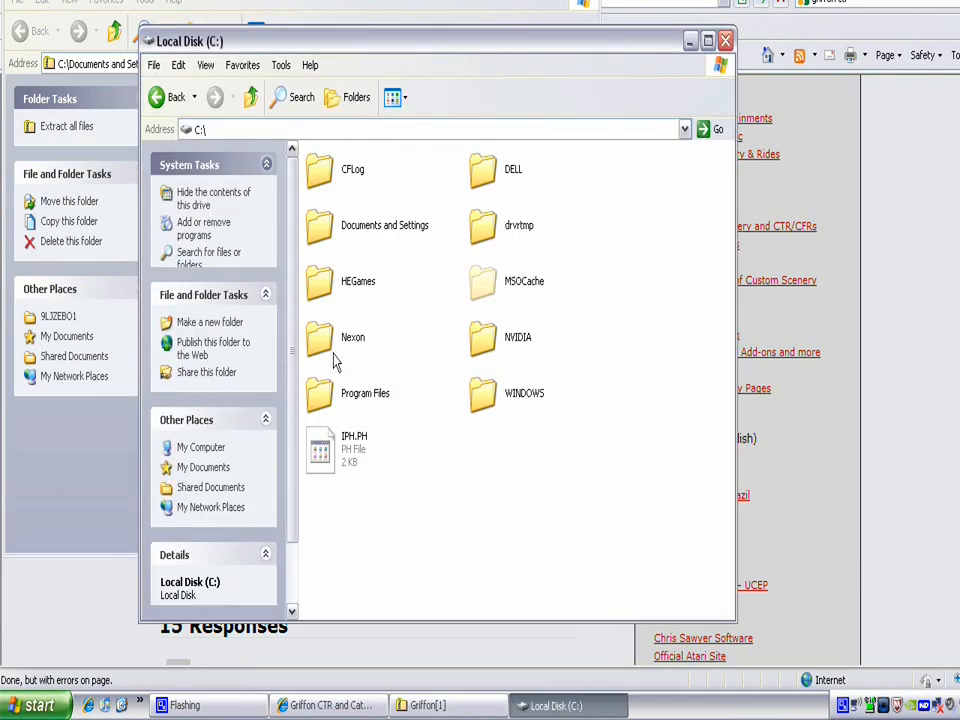
left_click(365, 392)
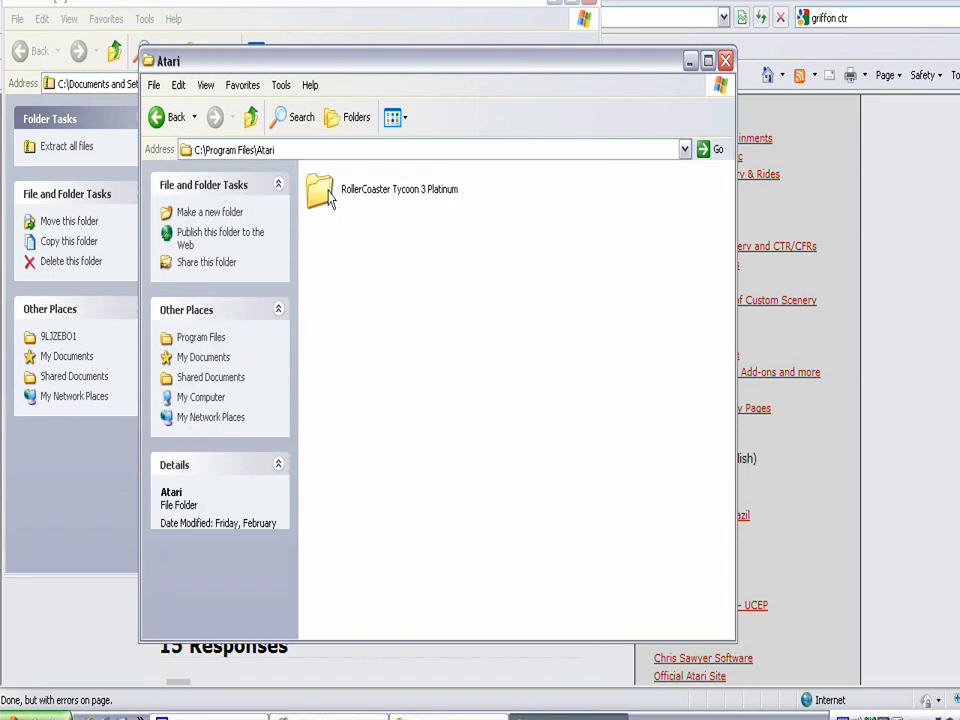
double_click(320, 190)
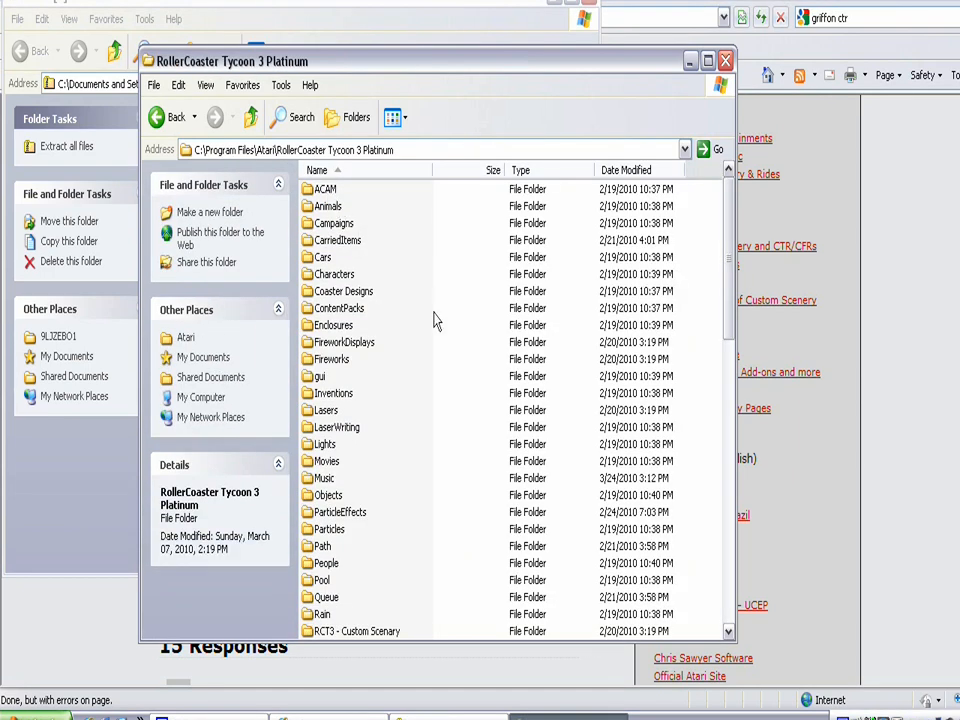
left_click(323, 257)
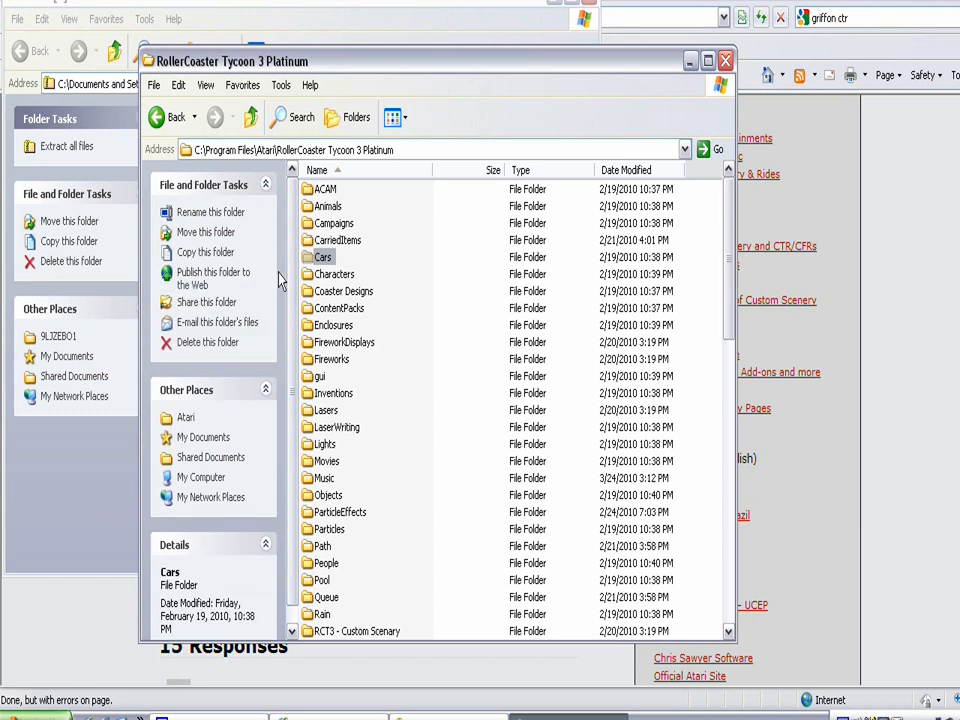
mouse_move(358, 275)
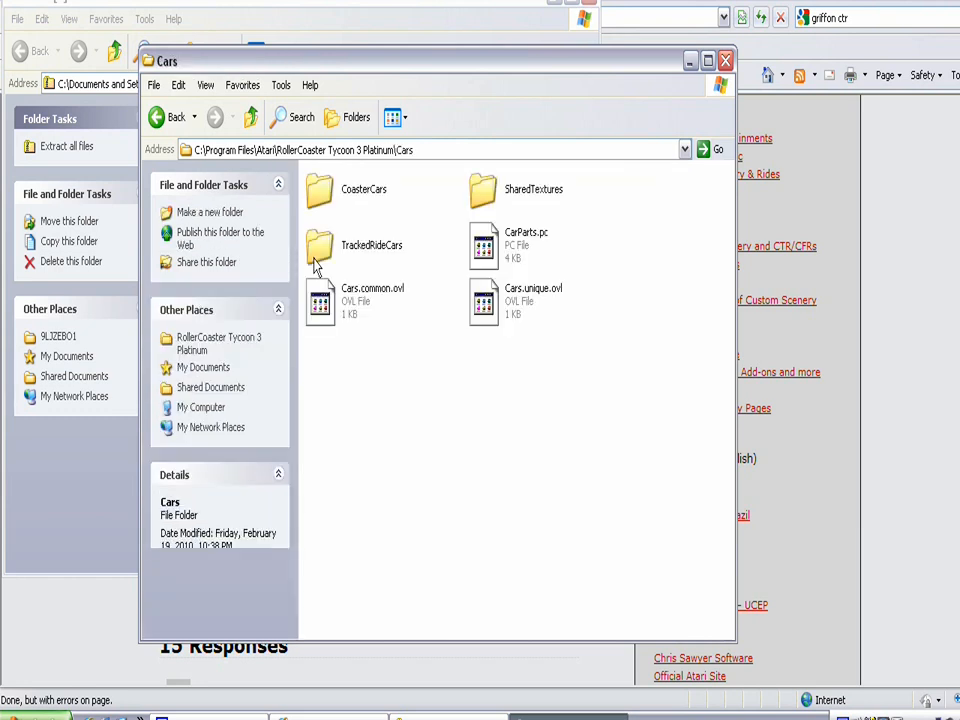
left_click(371, 245)
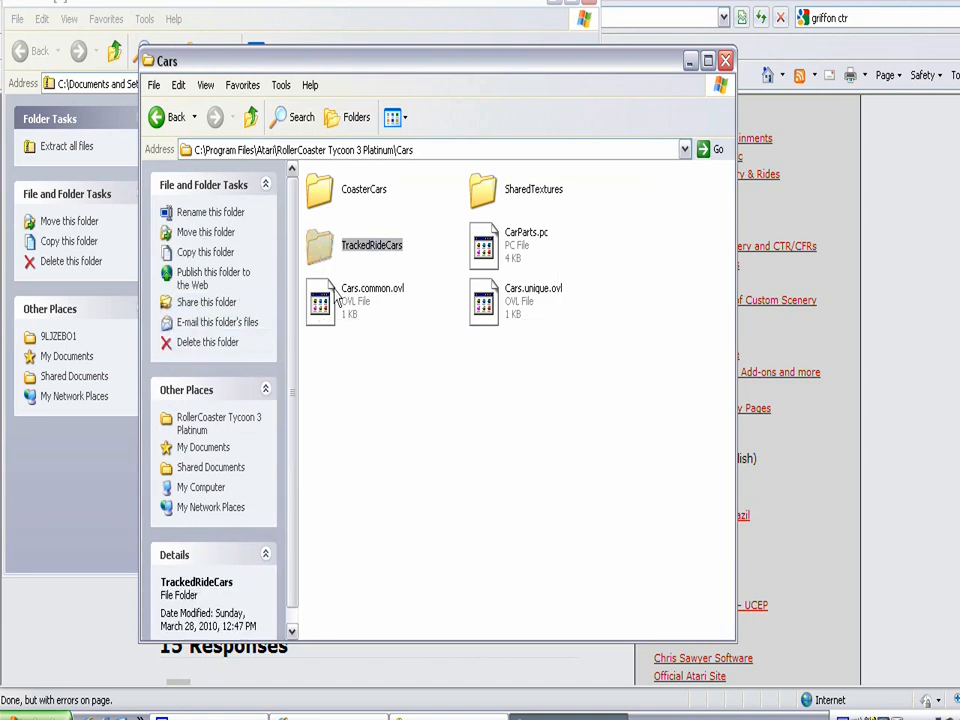
mouse_move(325, 262)
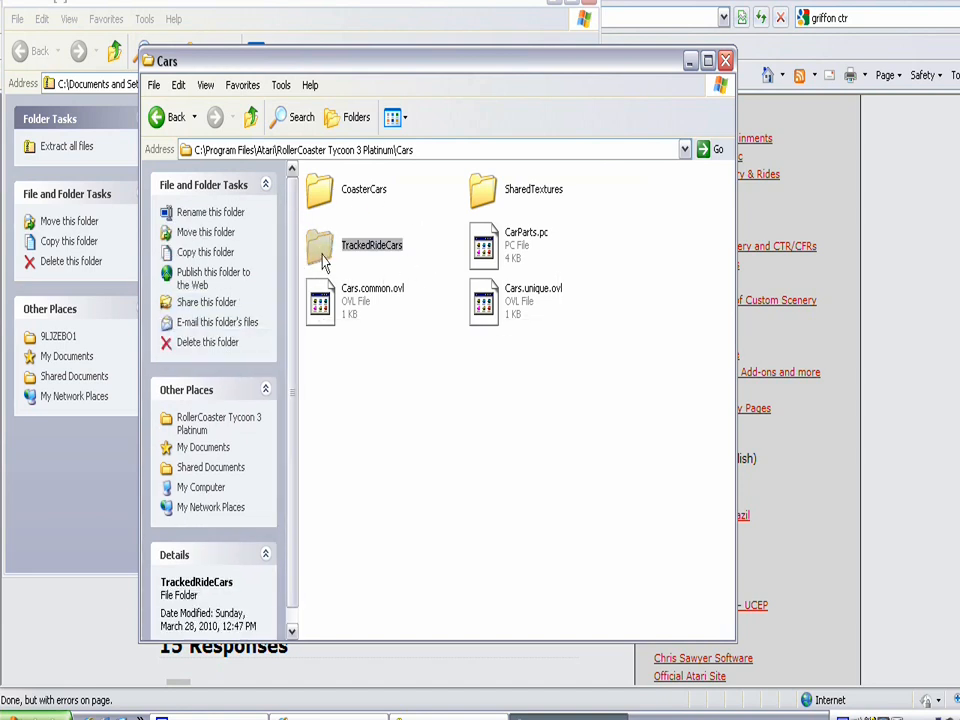
Step: Paste the Wagen folder into TrackedRideCars, then close the TrackedRideCars and Griffon[1] windows
double_click(371, 245)
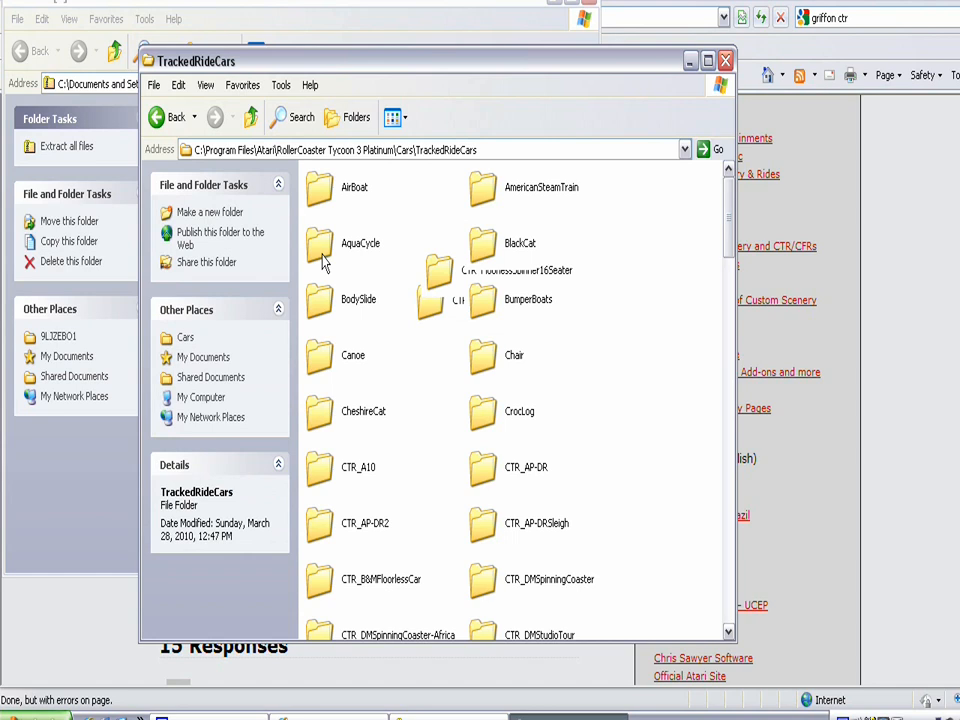
left_click(178, 110)
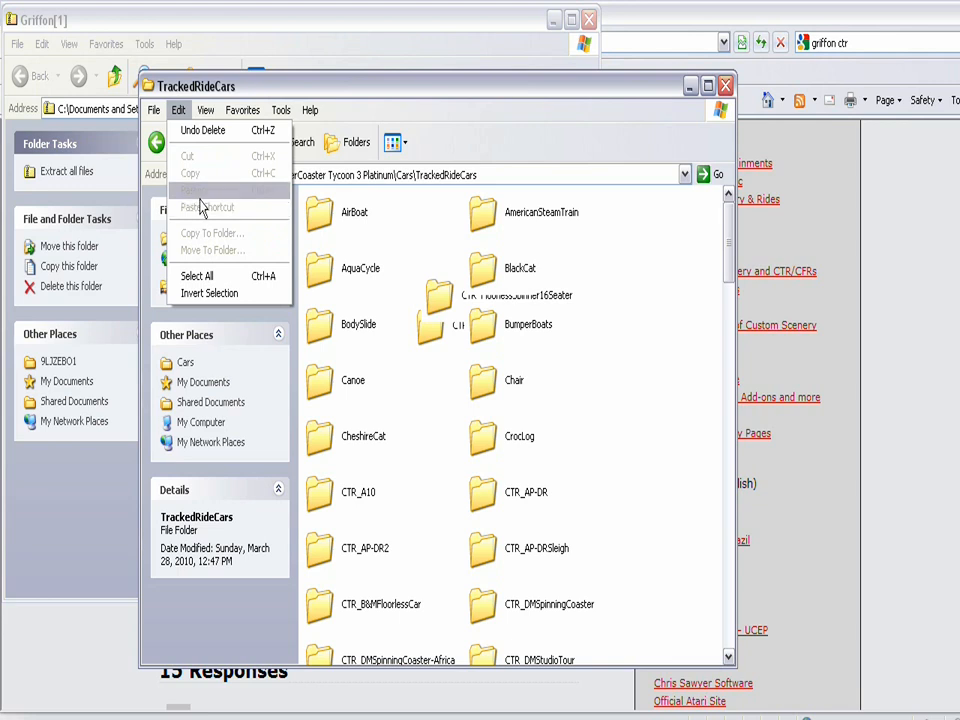
left_click(205, 110)
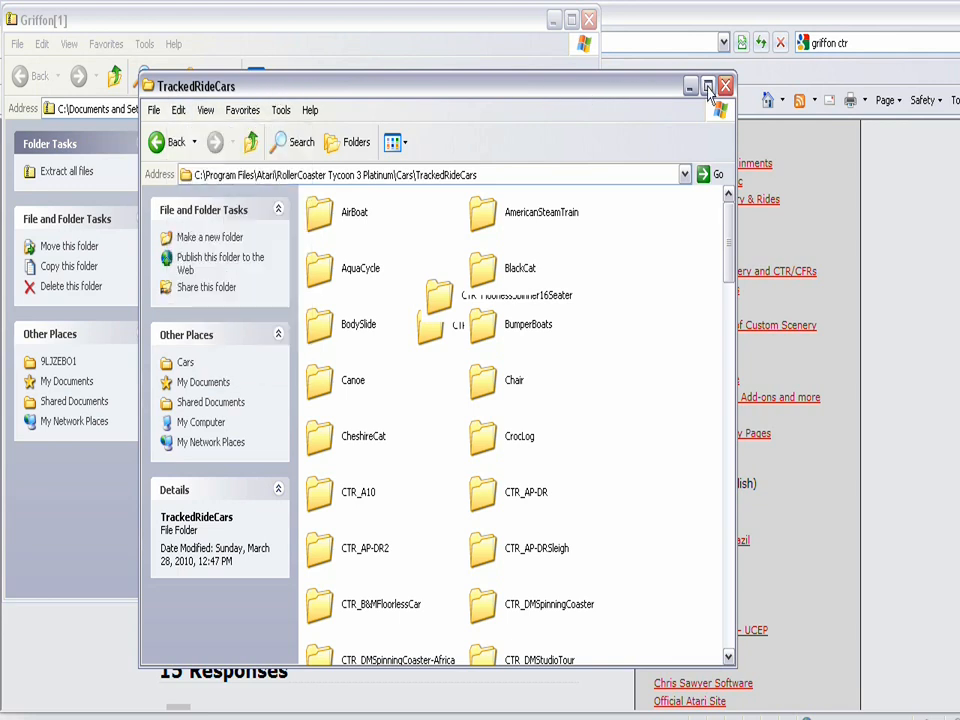
left_click(724, 85)
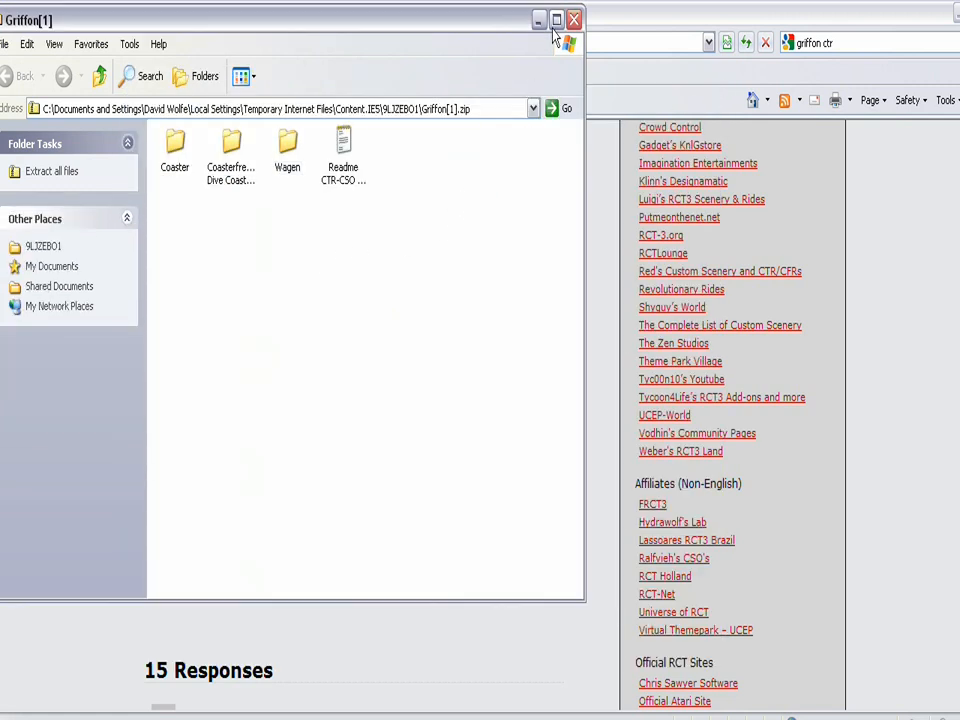
left_click(556, 19)
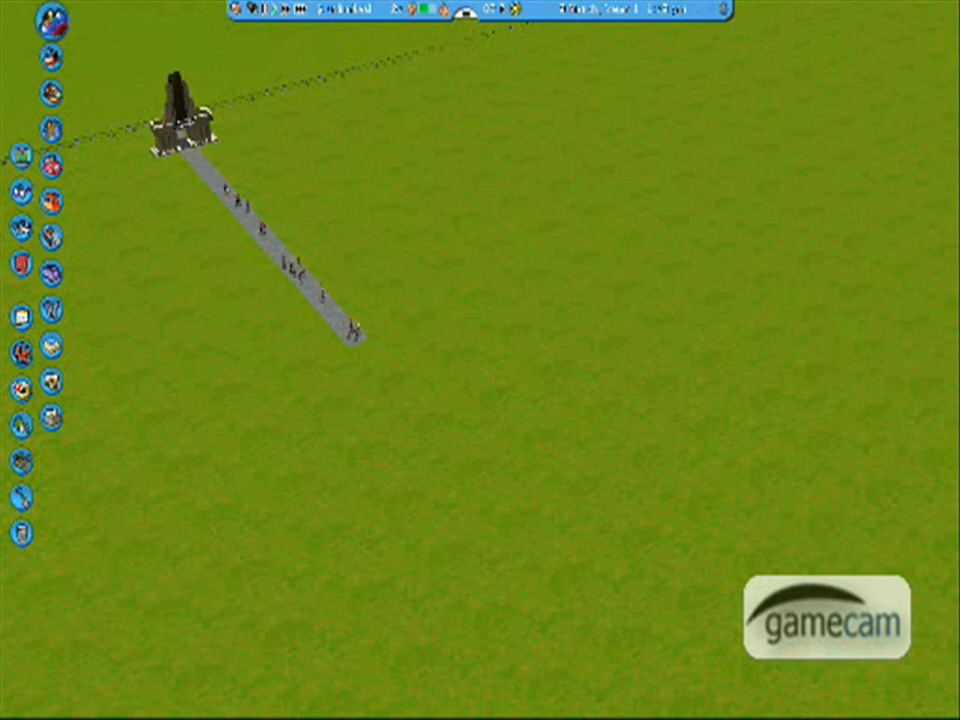
Step: Open the coaster build list in RCT3 and scroll through it for the CTR entry
left_click(175, 110)
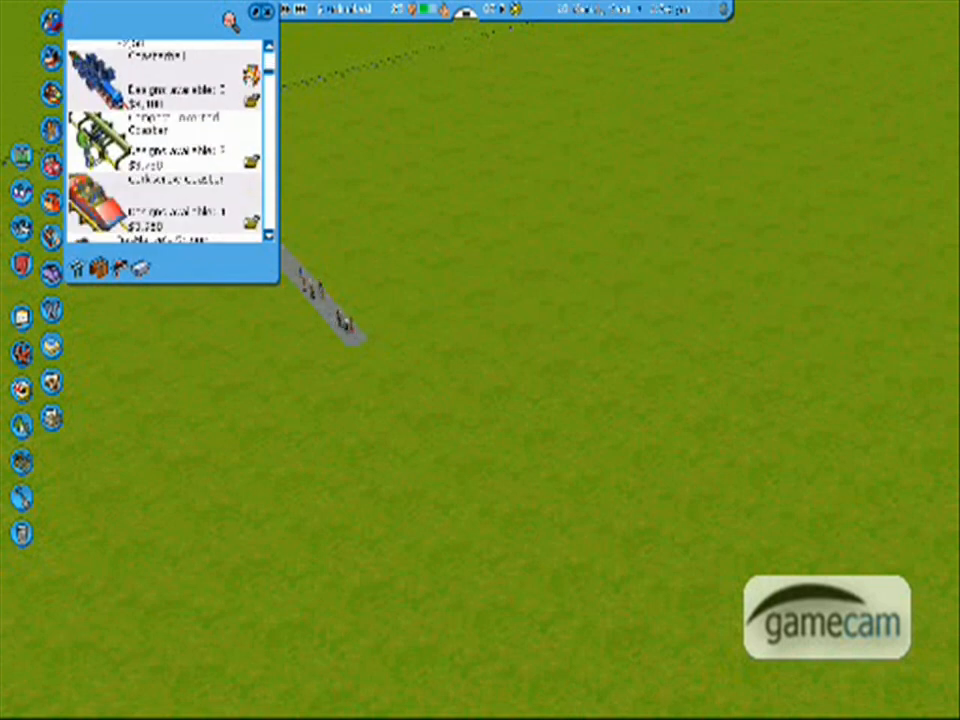
scroll("up", 3)
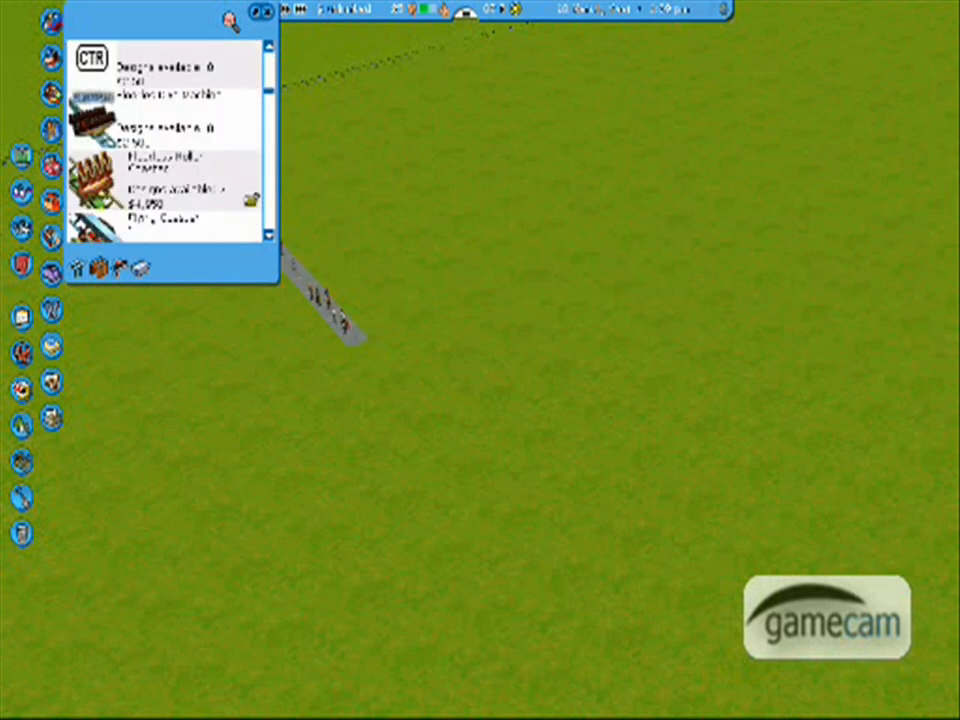